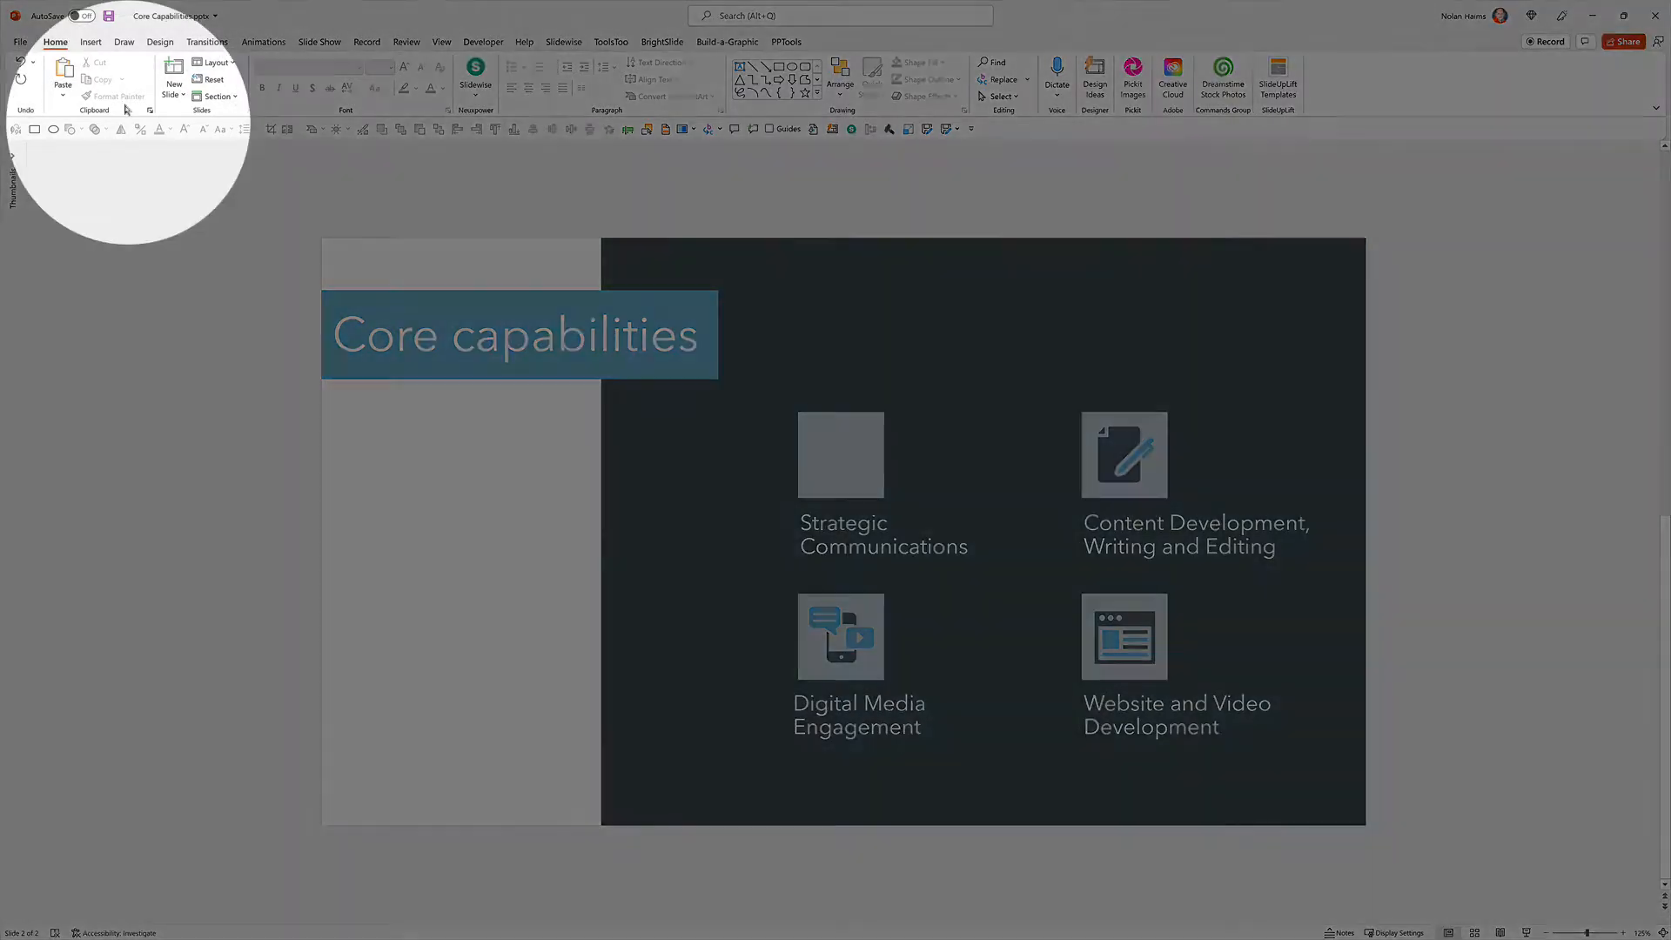
Show the Insert ribbon commands above the Core Capabilities slide.
left_click(91, 42)
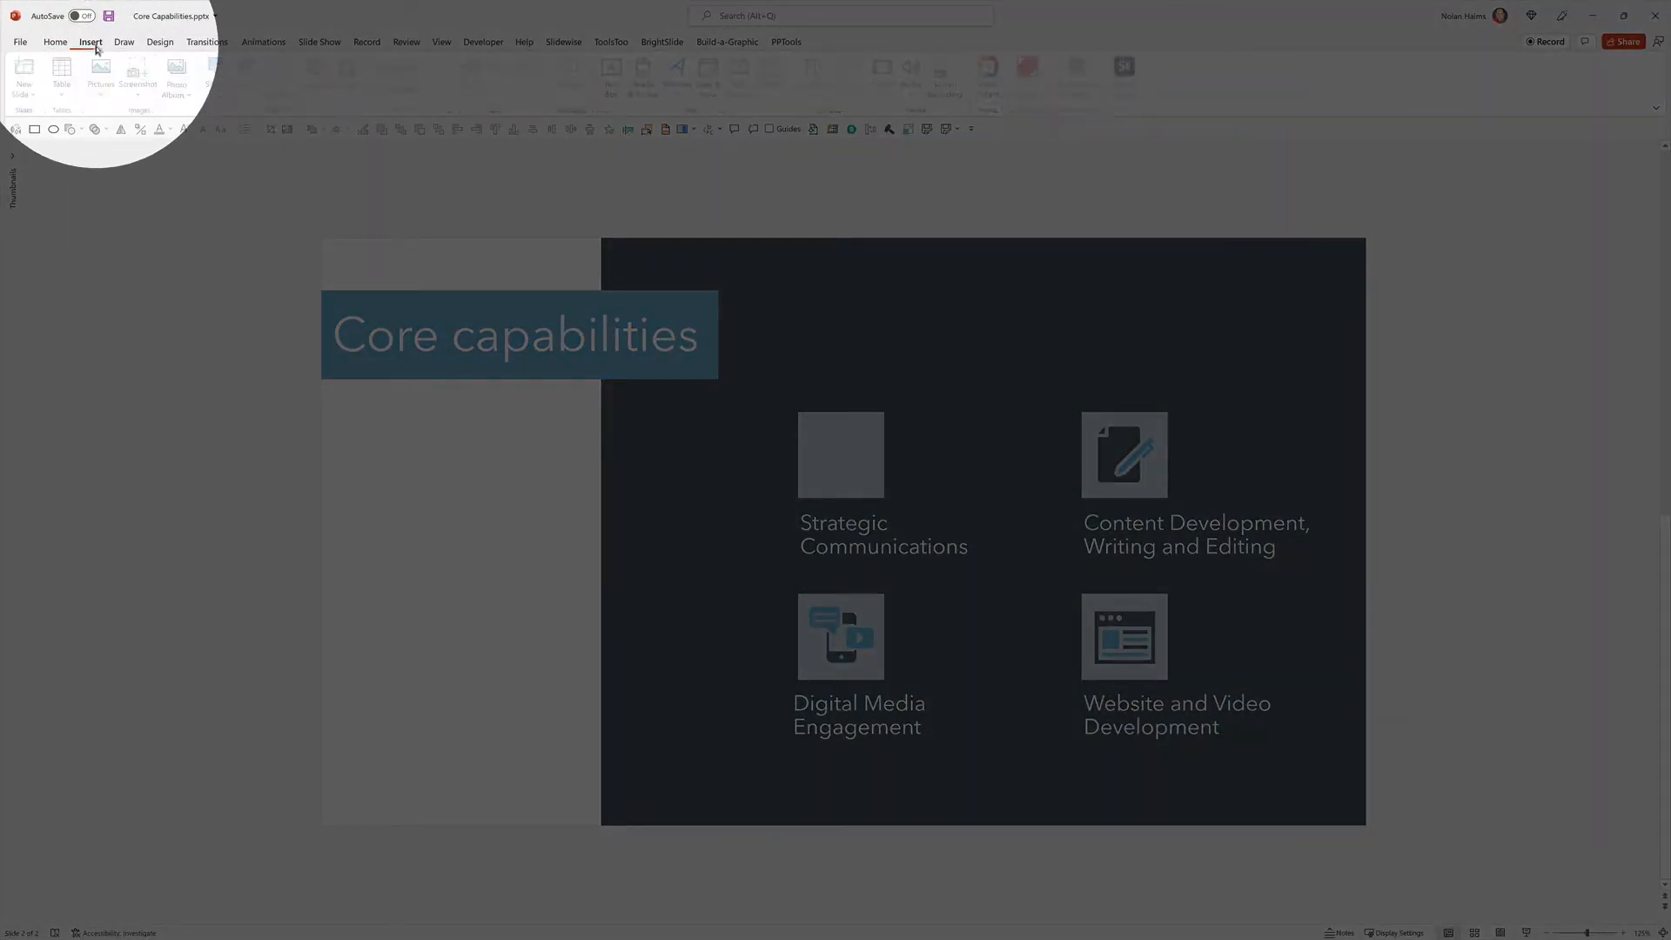
left_click(90, 42)
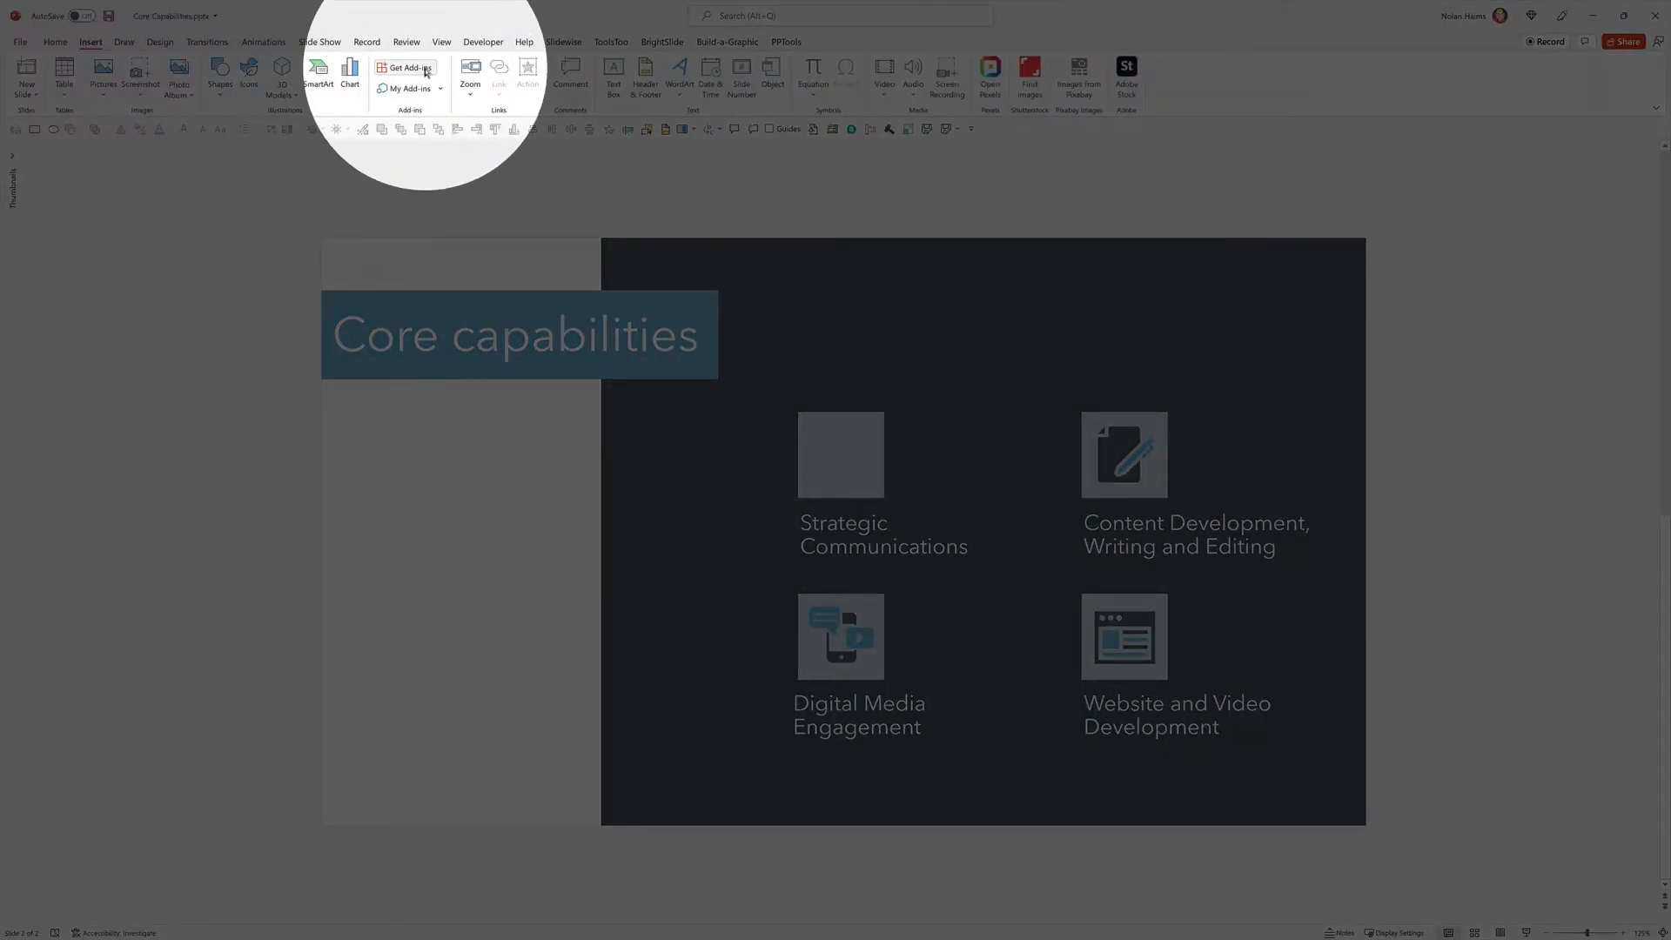
Search the Office add-in store for 'noun' and install Icons by Noun Project, accepting its terms.
left_click(406, 68)
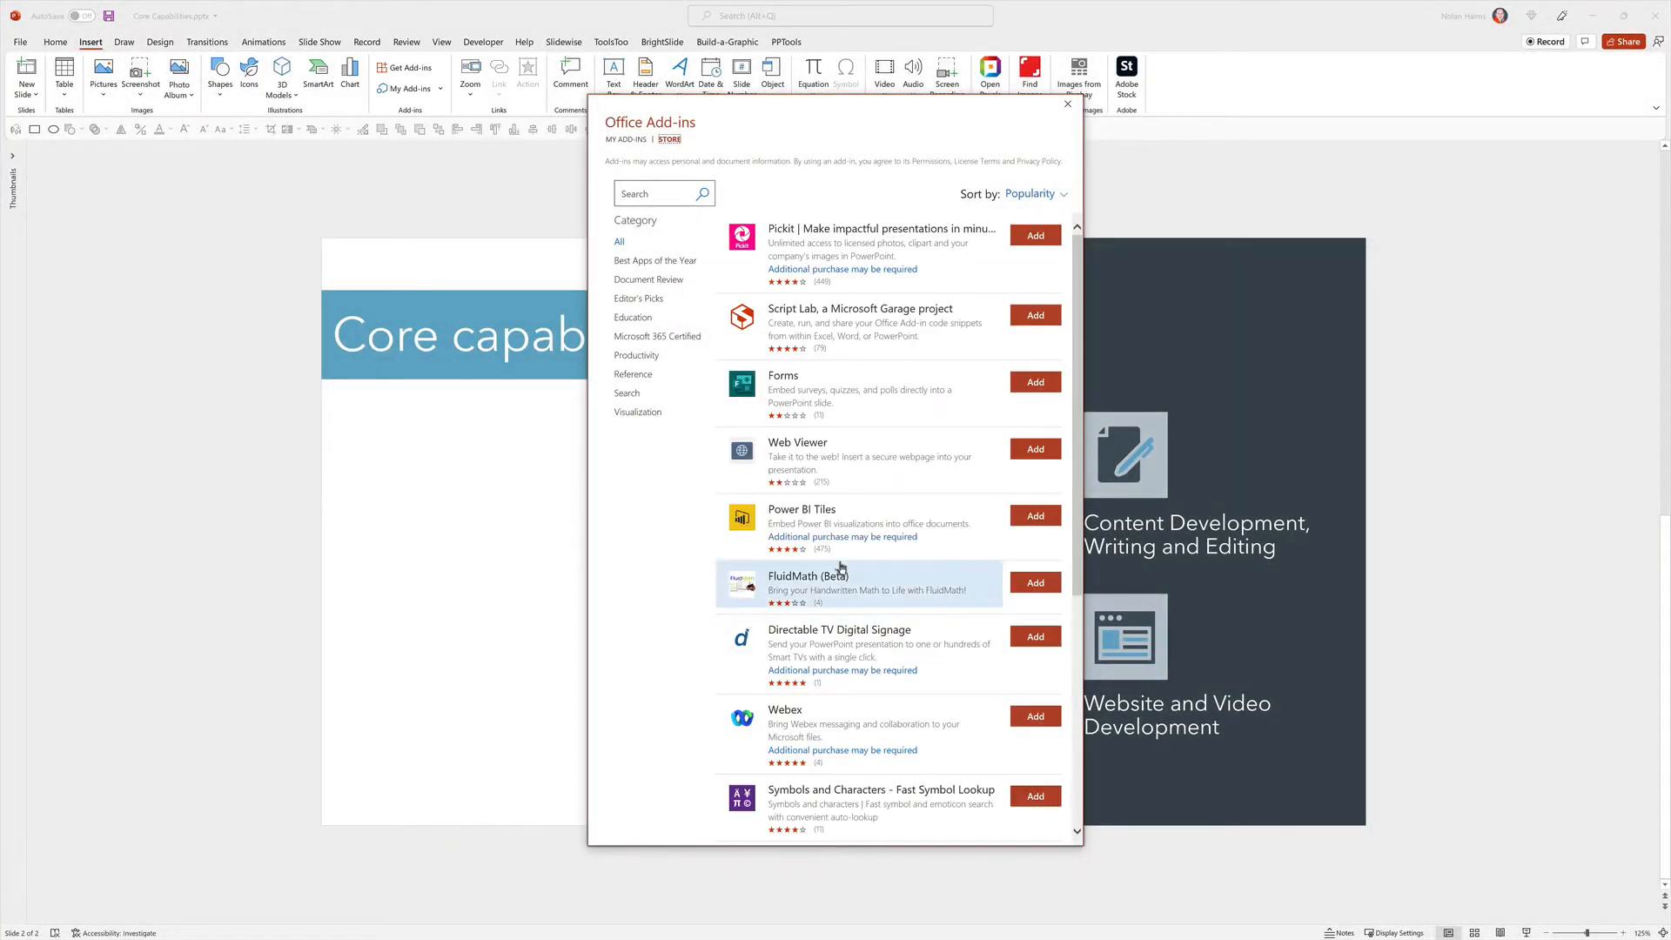
mouse_move(862, 432)
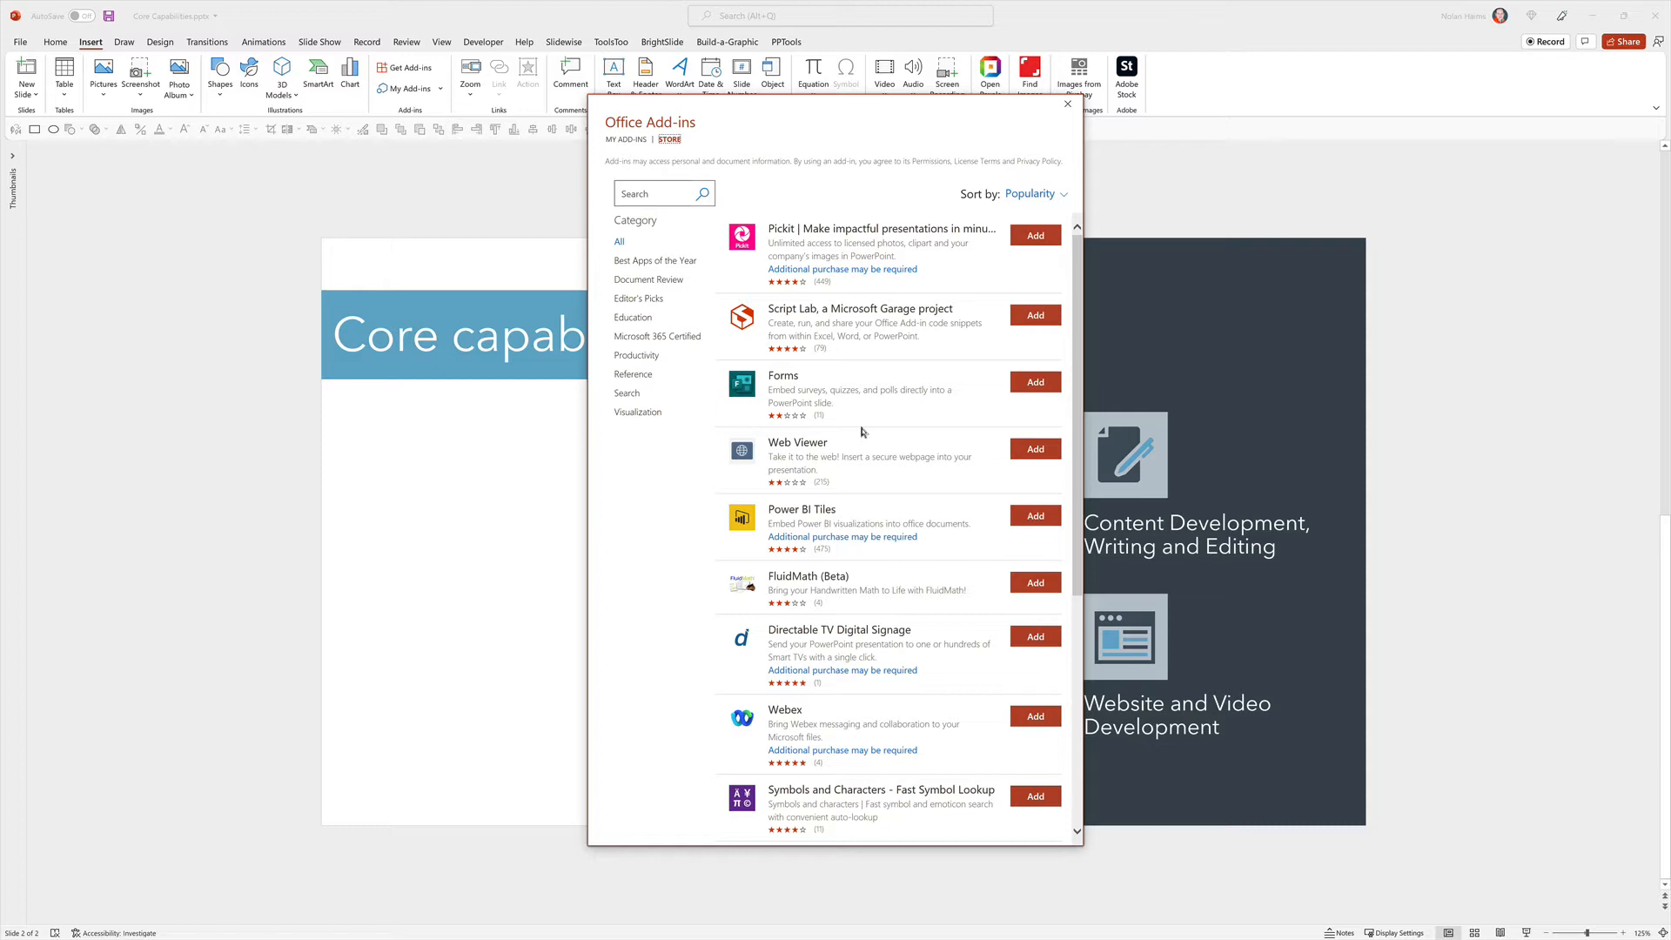
mouse_move(841, 417)
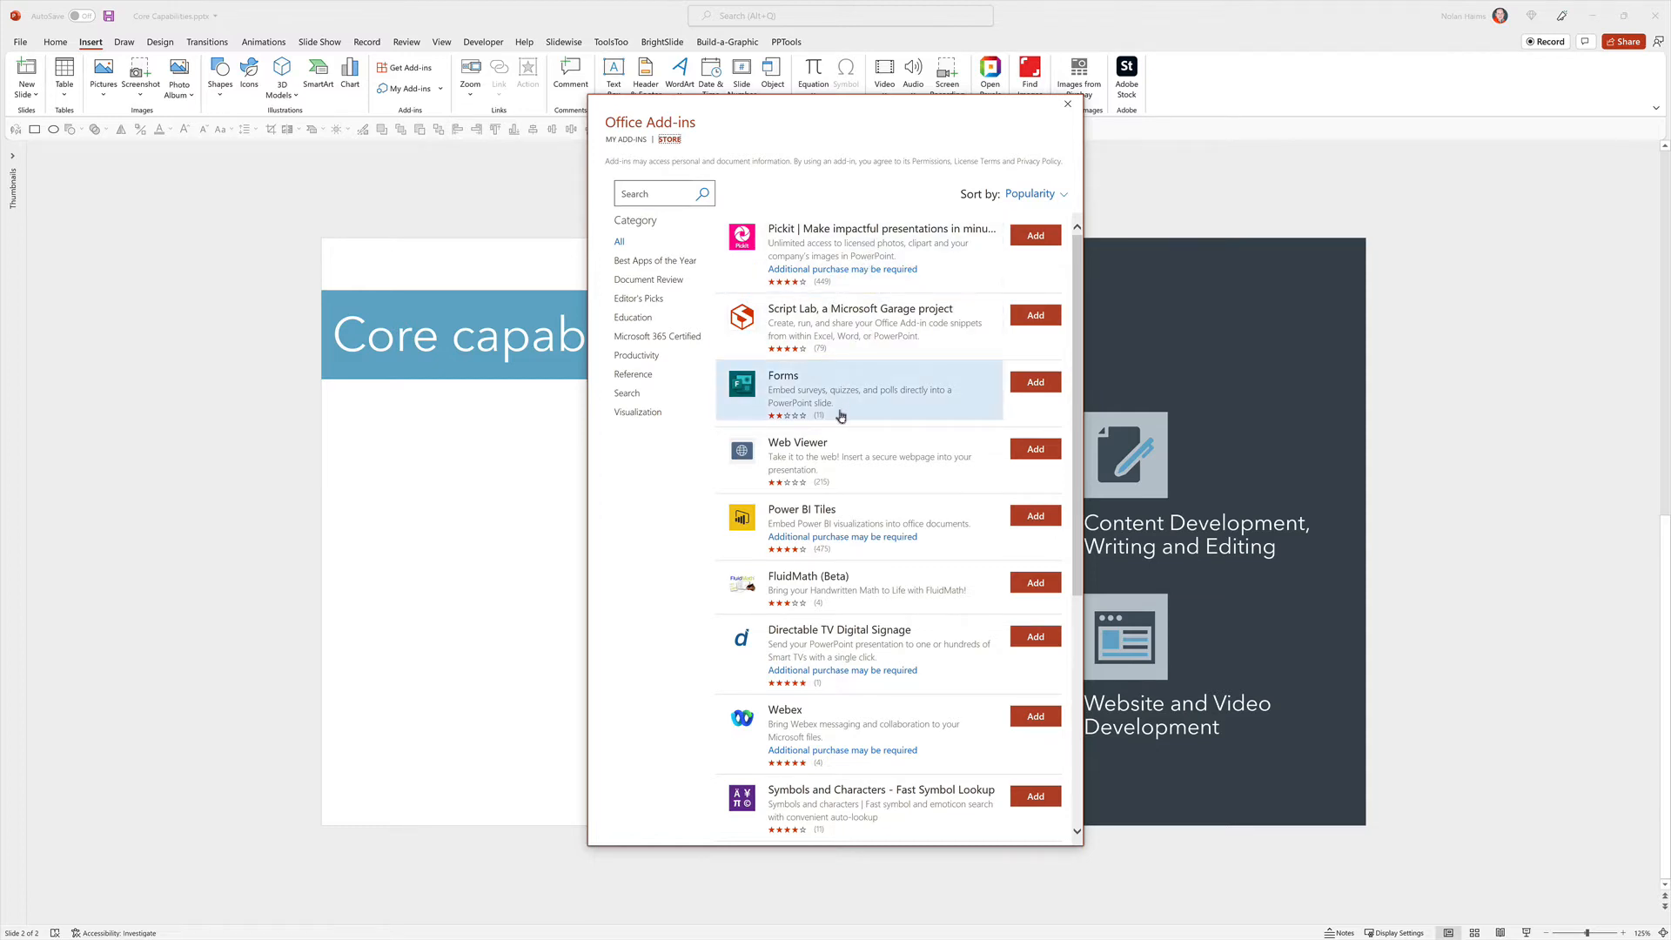
mouse_move(839, 427)
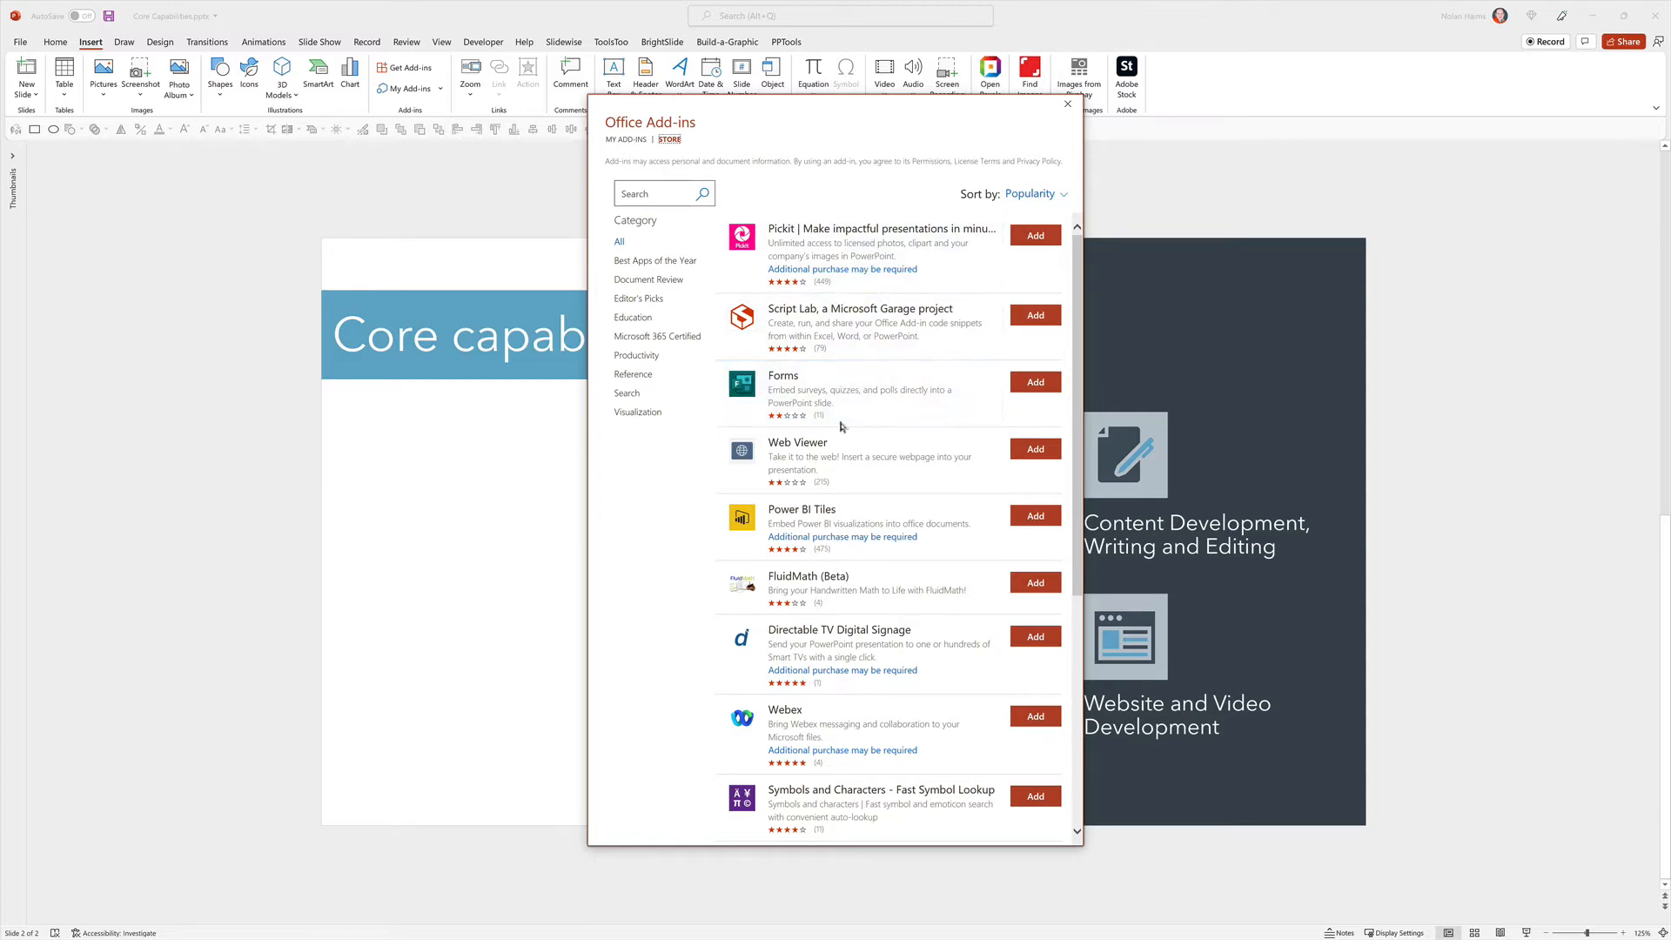
mouse_move(744, 428)
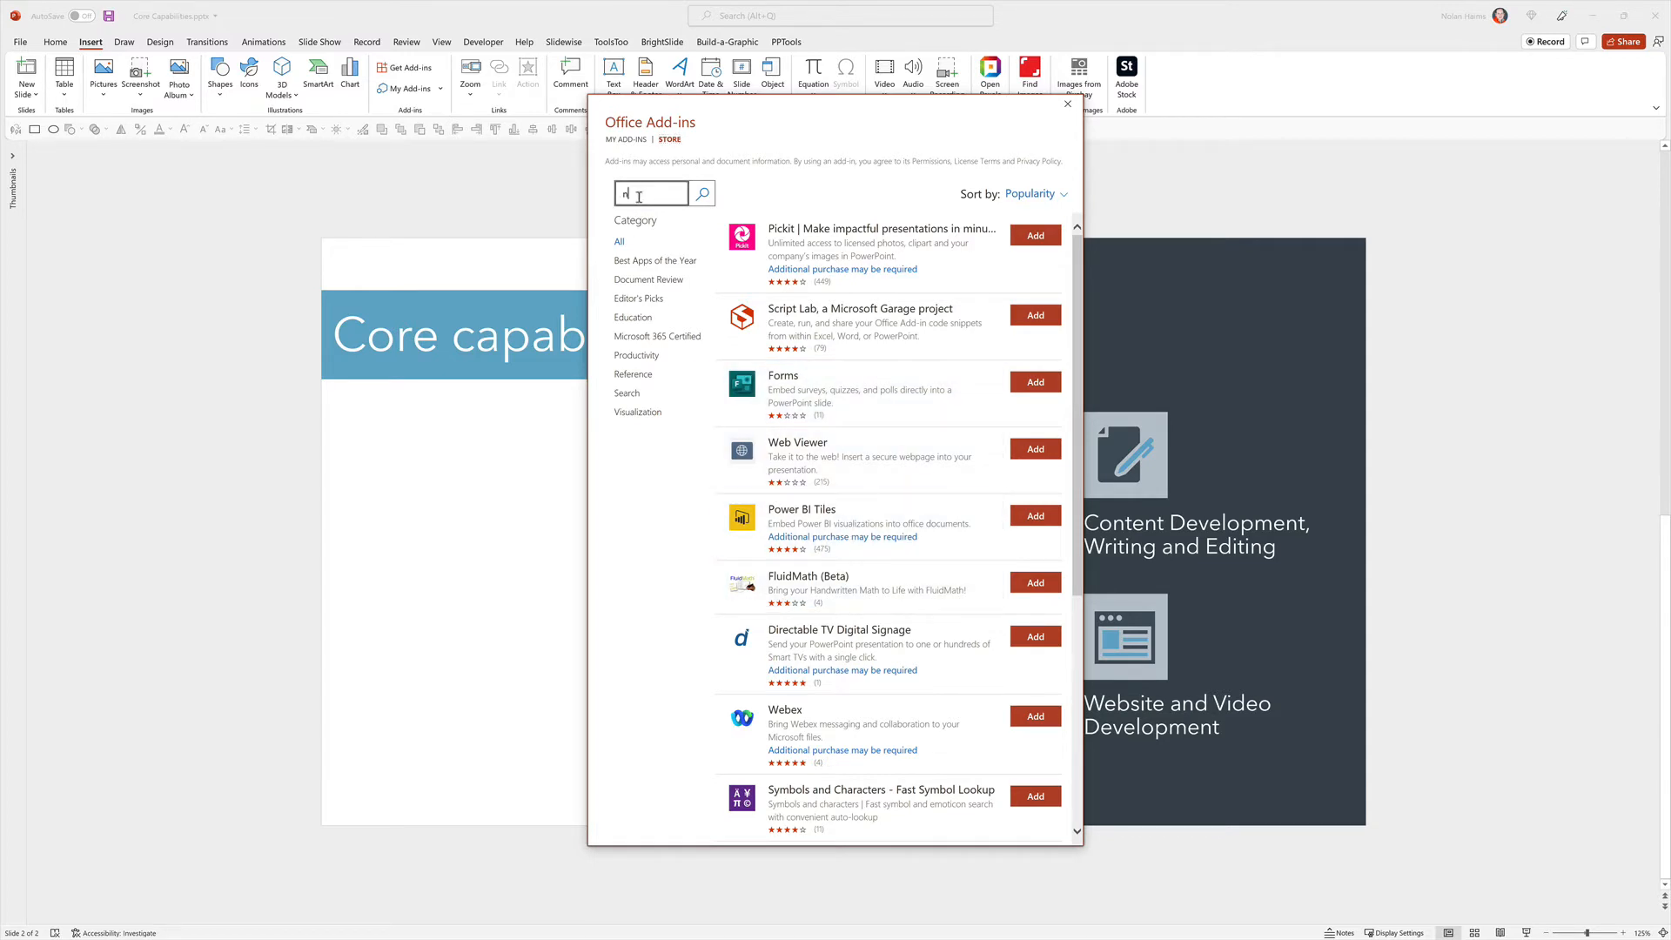
type("noun")
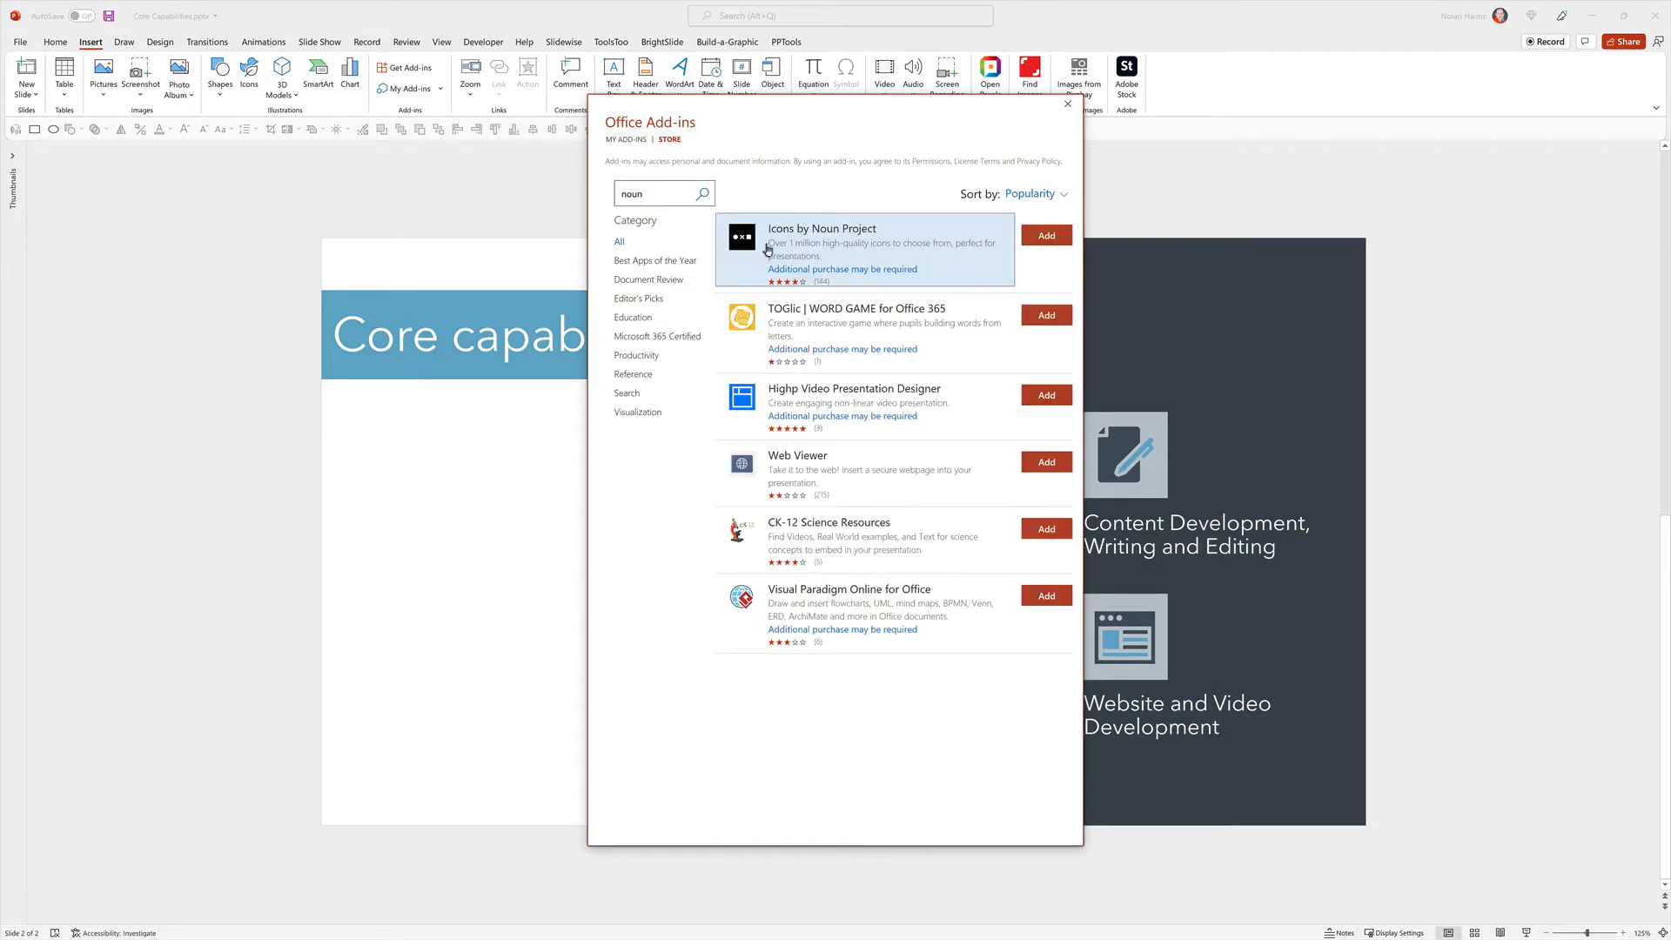
left_click(1044, 235)
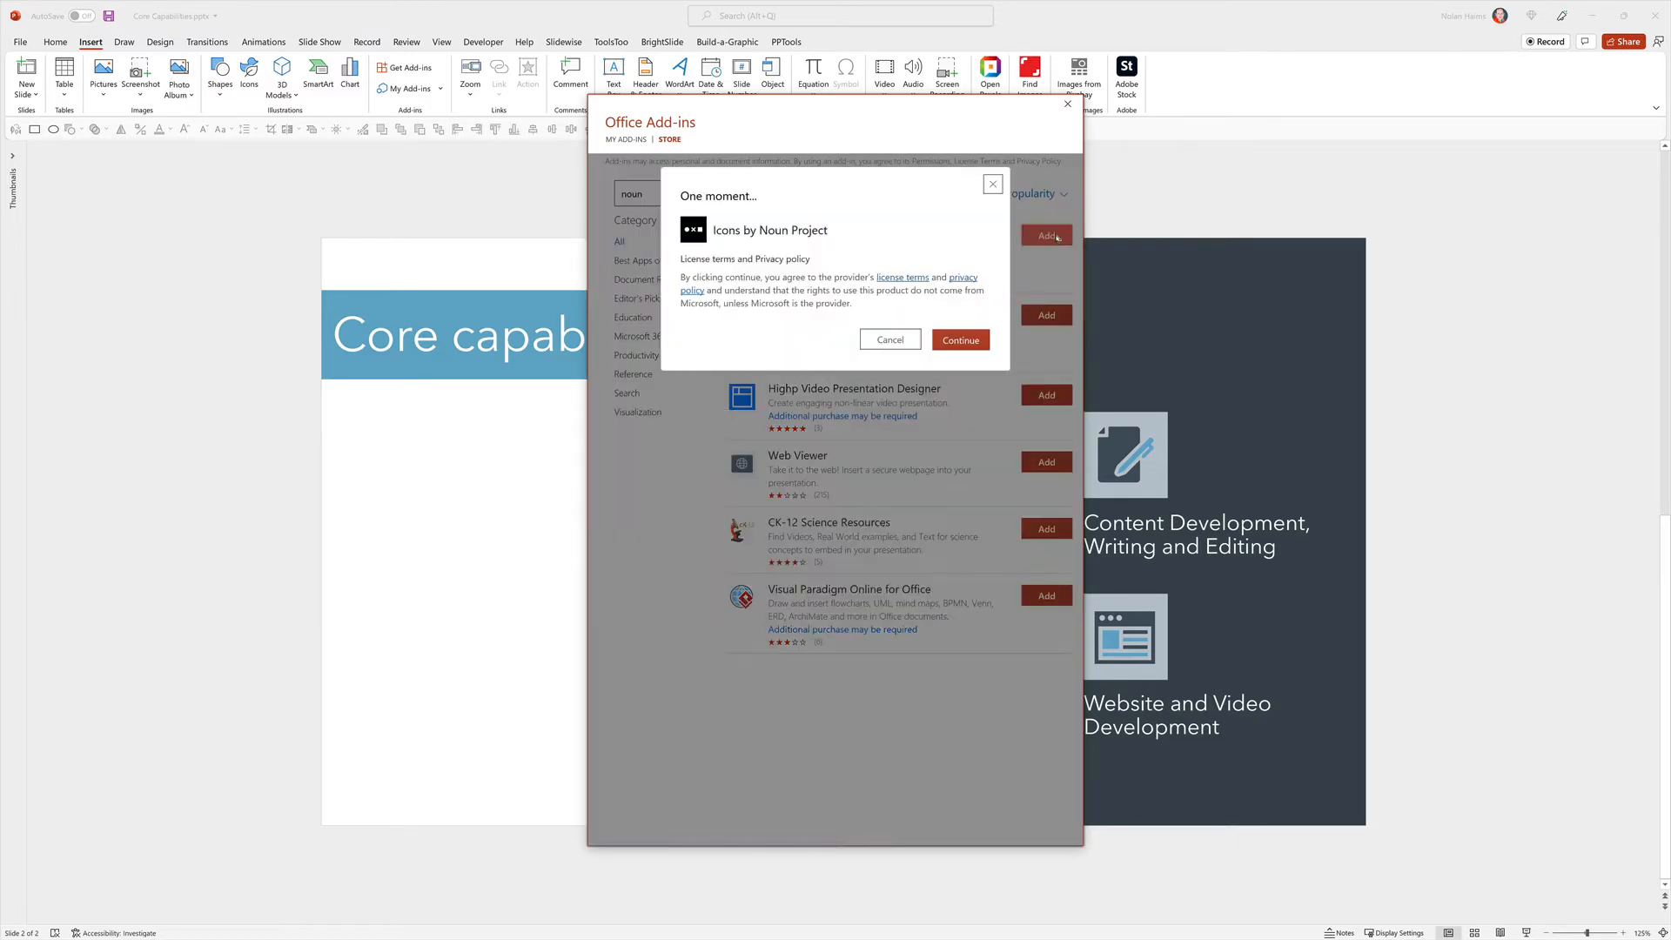
left_click(960, 340)
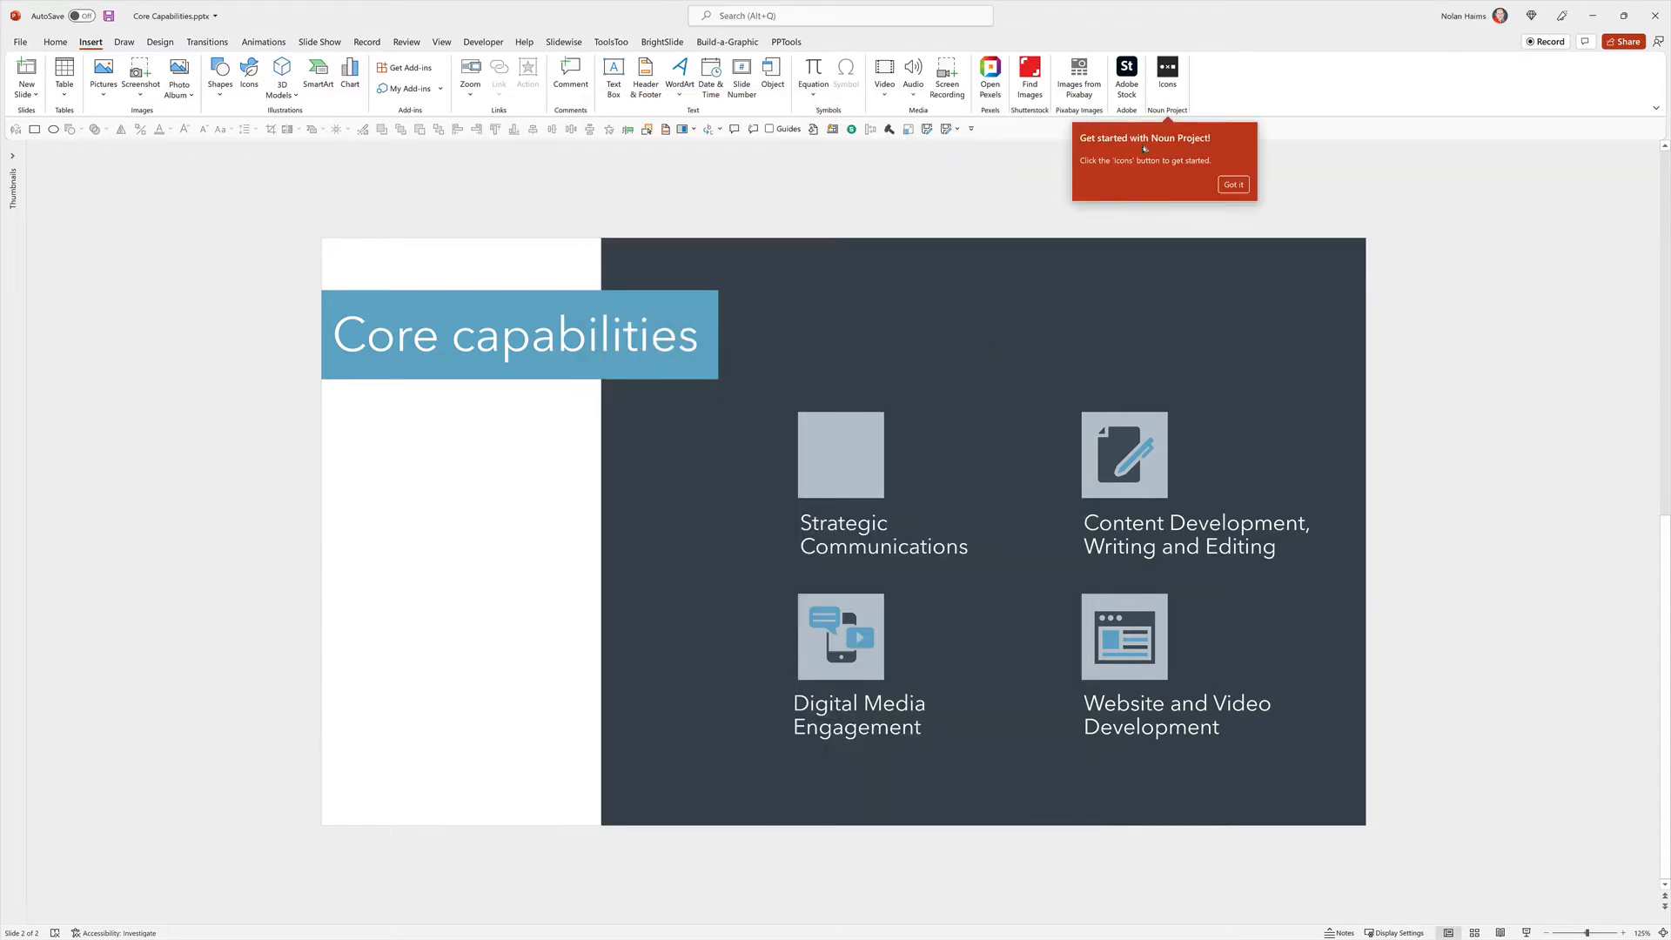
Dismiss the tip, launch the Noun Project Icons panel and trust the add-in so it loads.
left_click(1232, 185)
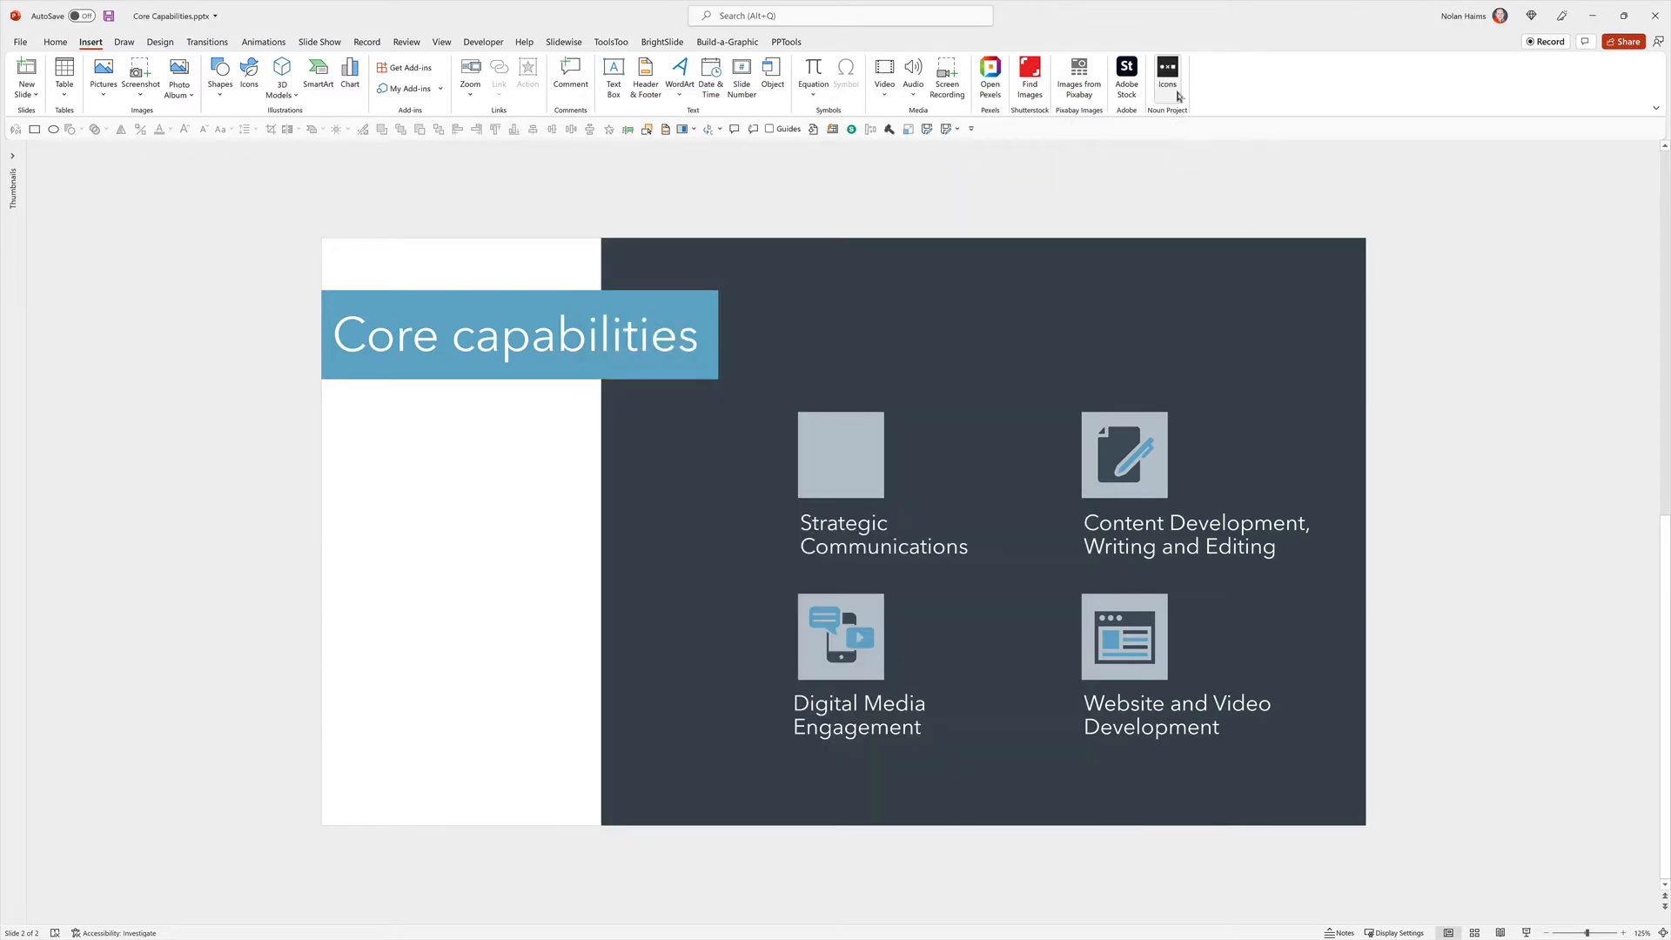
left_click(1166, 68)
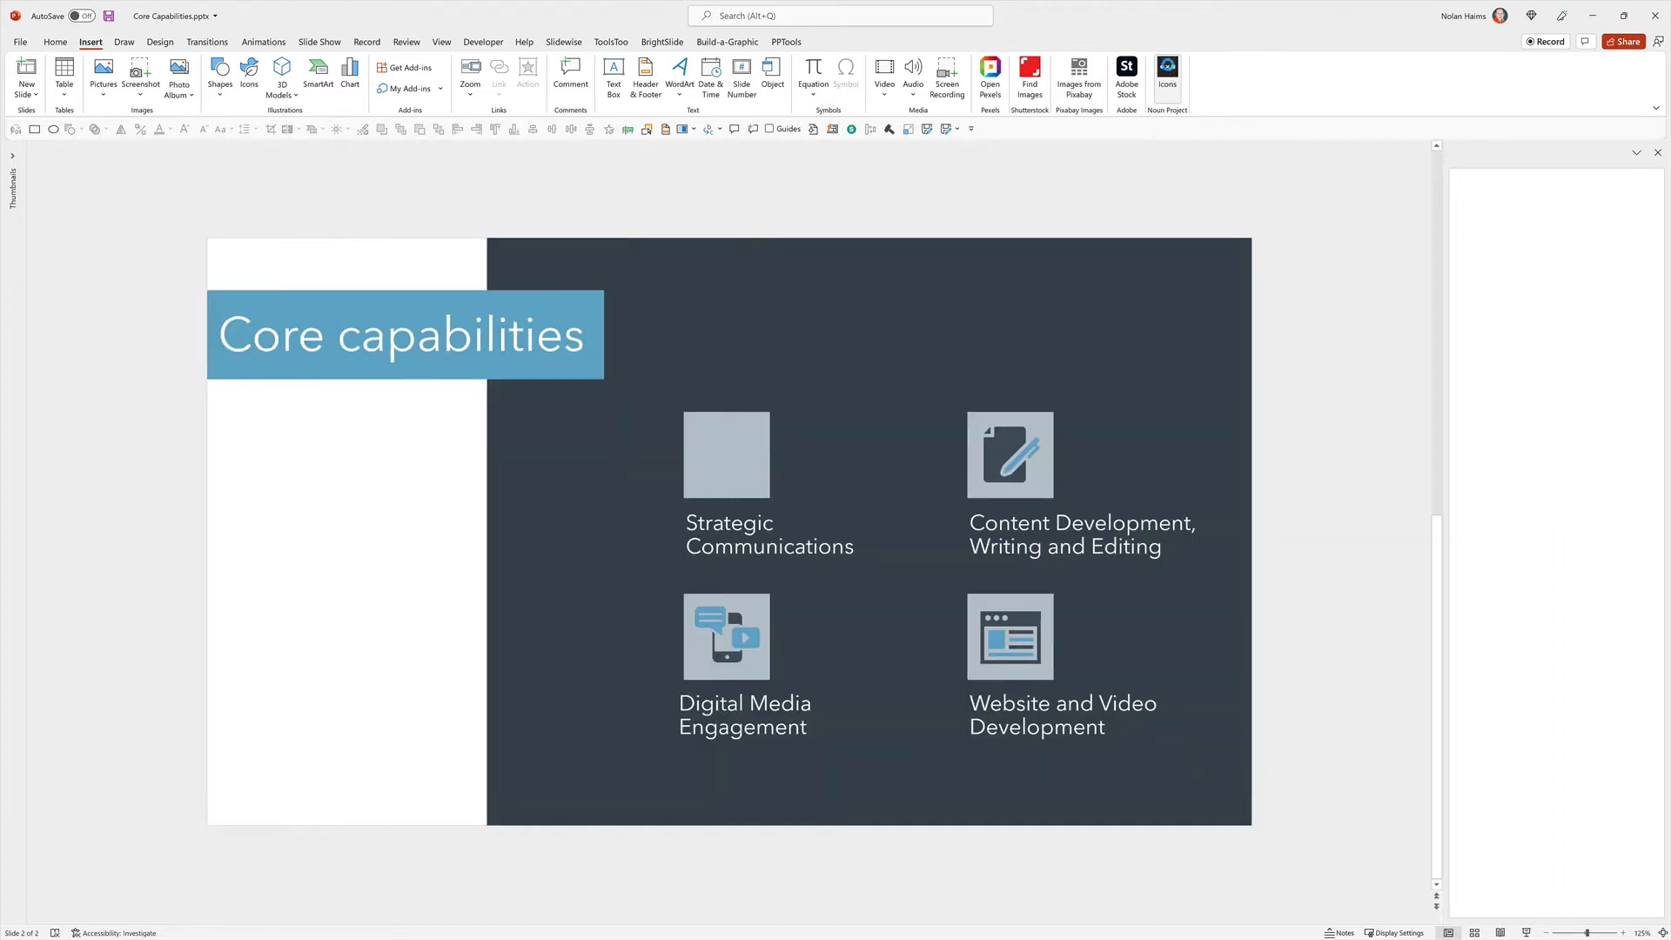
left_click(1166, 72)
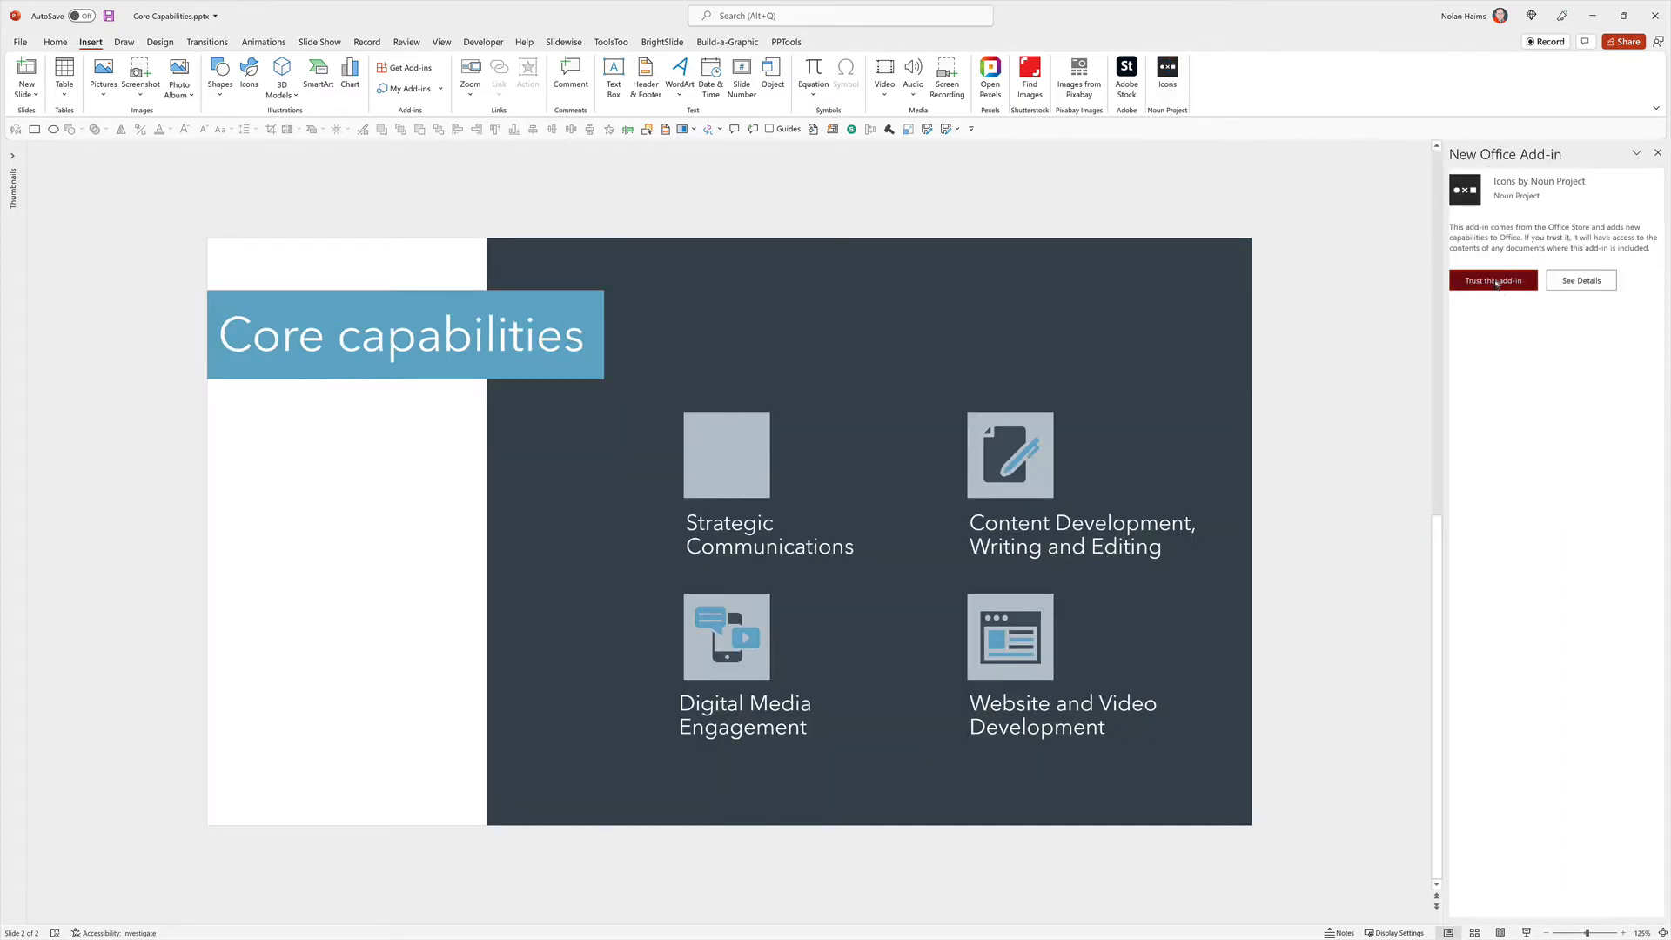
left_click(1492, 279)
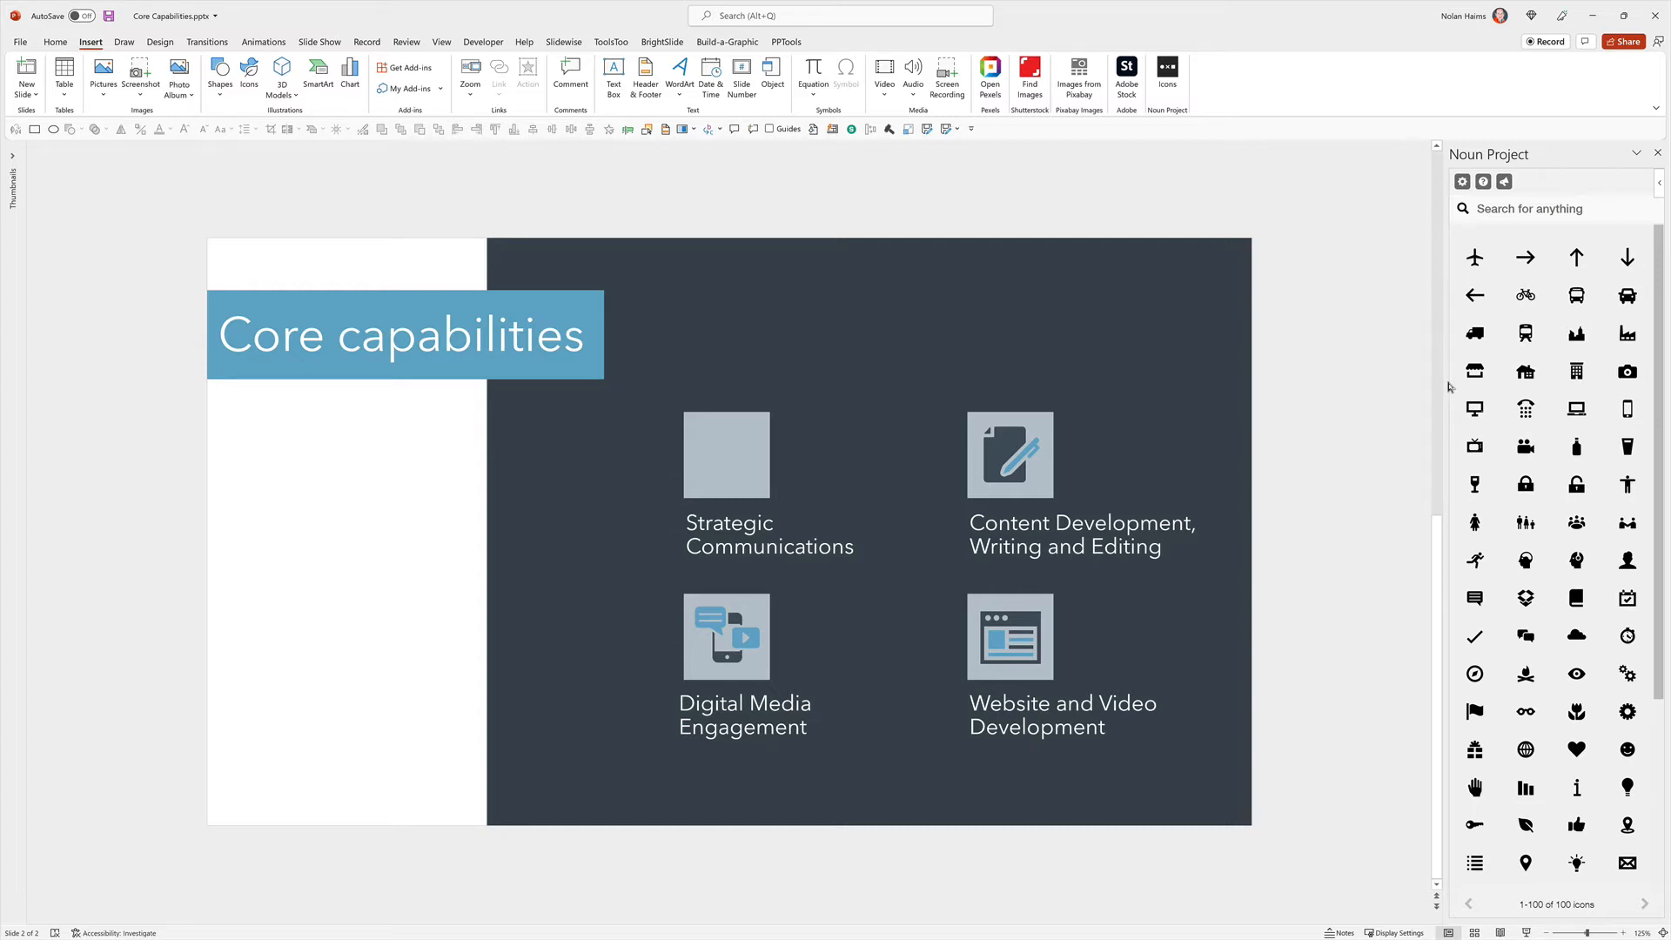
mouse_move(1457, 403)
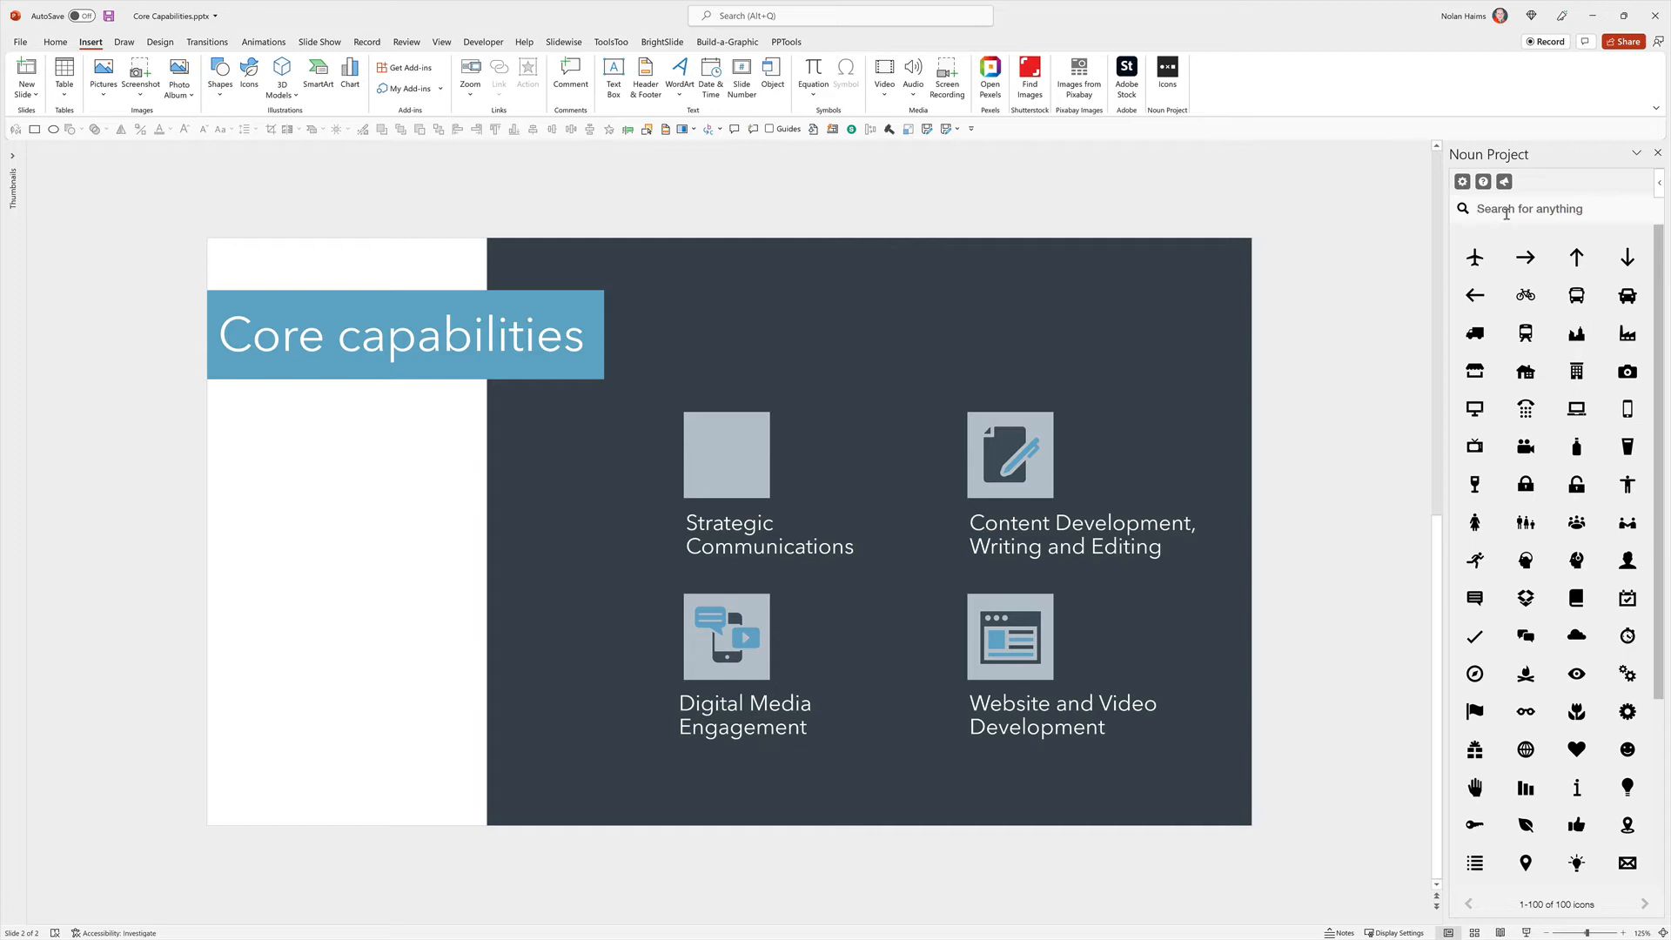
Search 'strategic', insert that icon and fit it into the blank Strategic Communications tile.
type("stra")
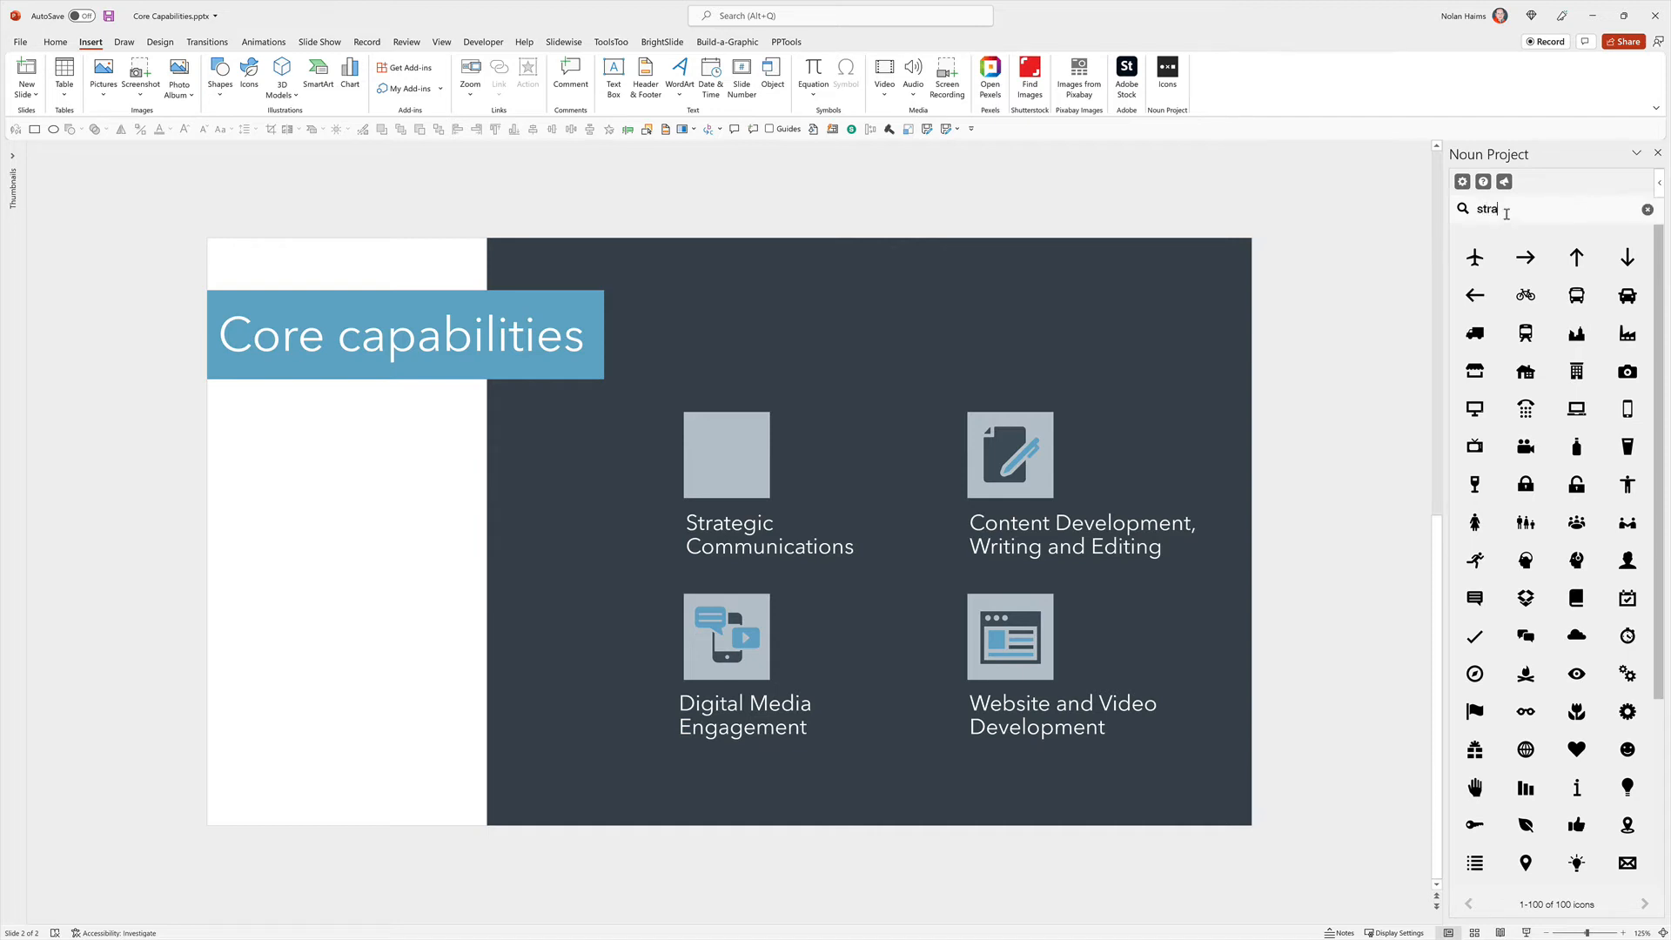
type("tegic")
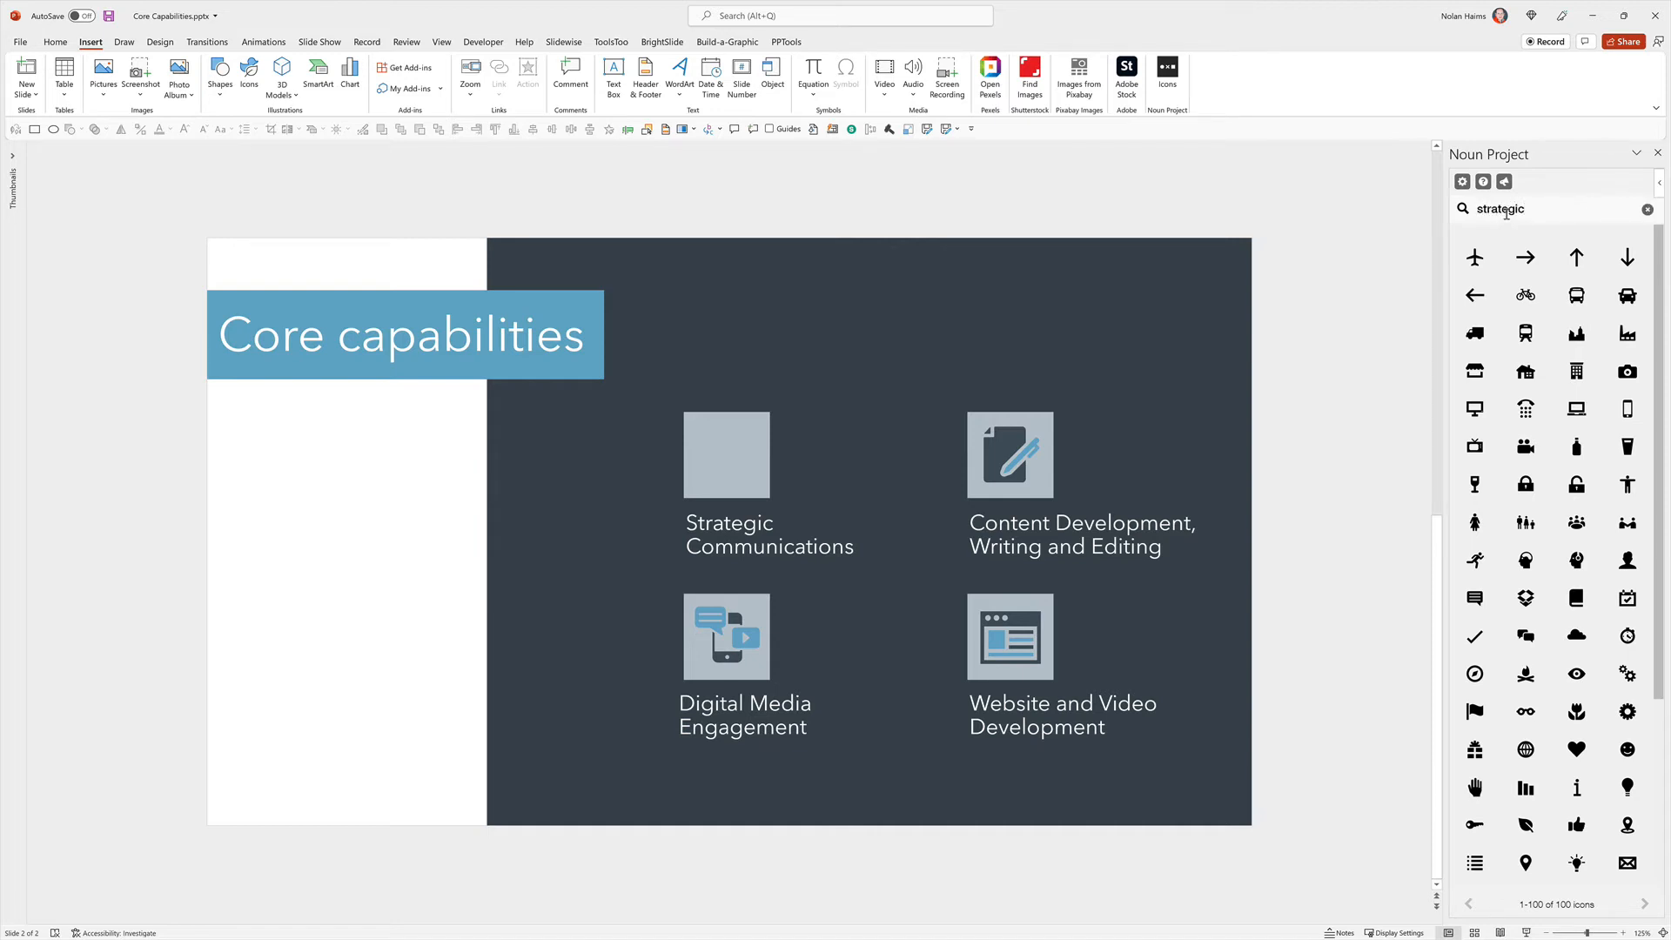
left_click(1505, 181)
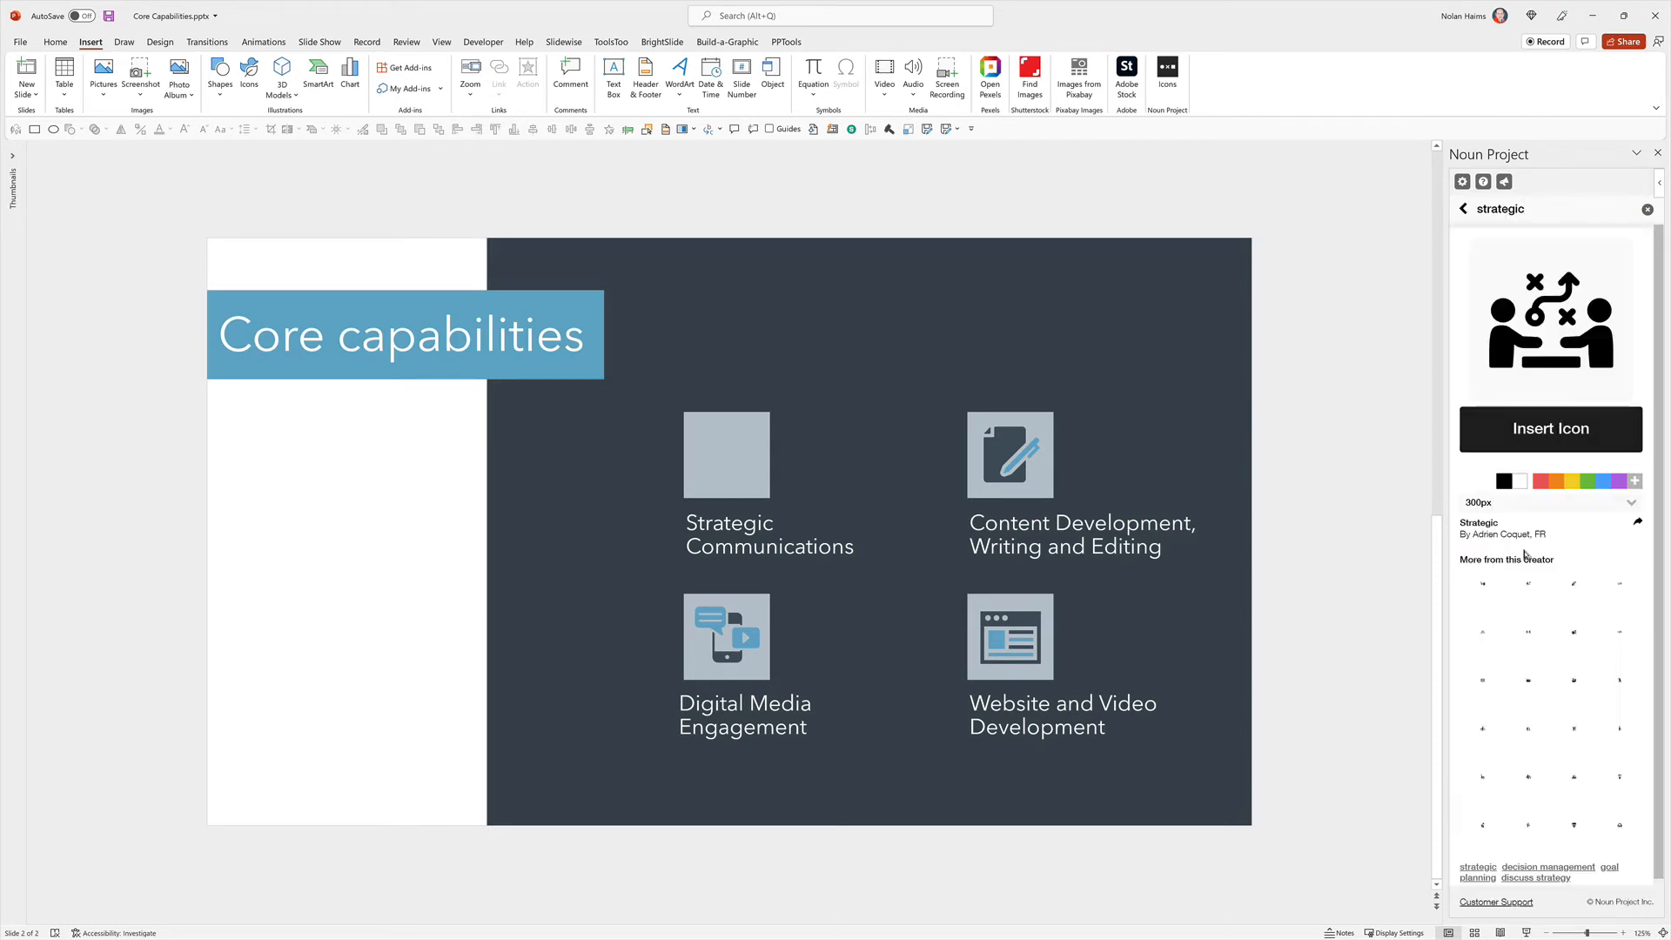
left_click(1550, 429)
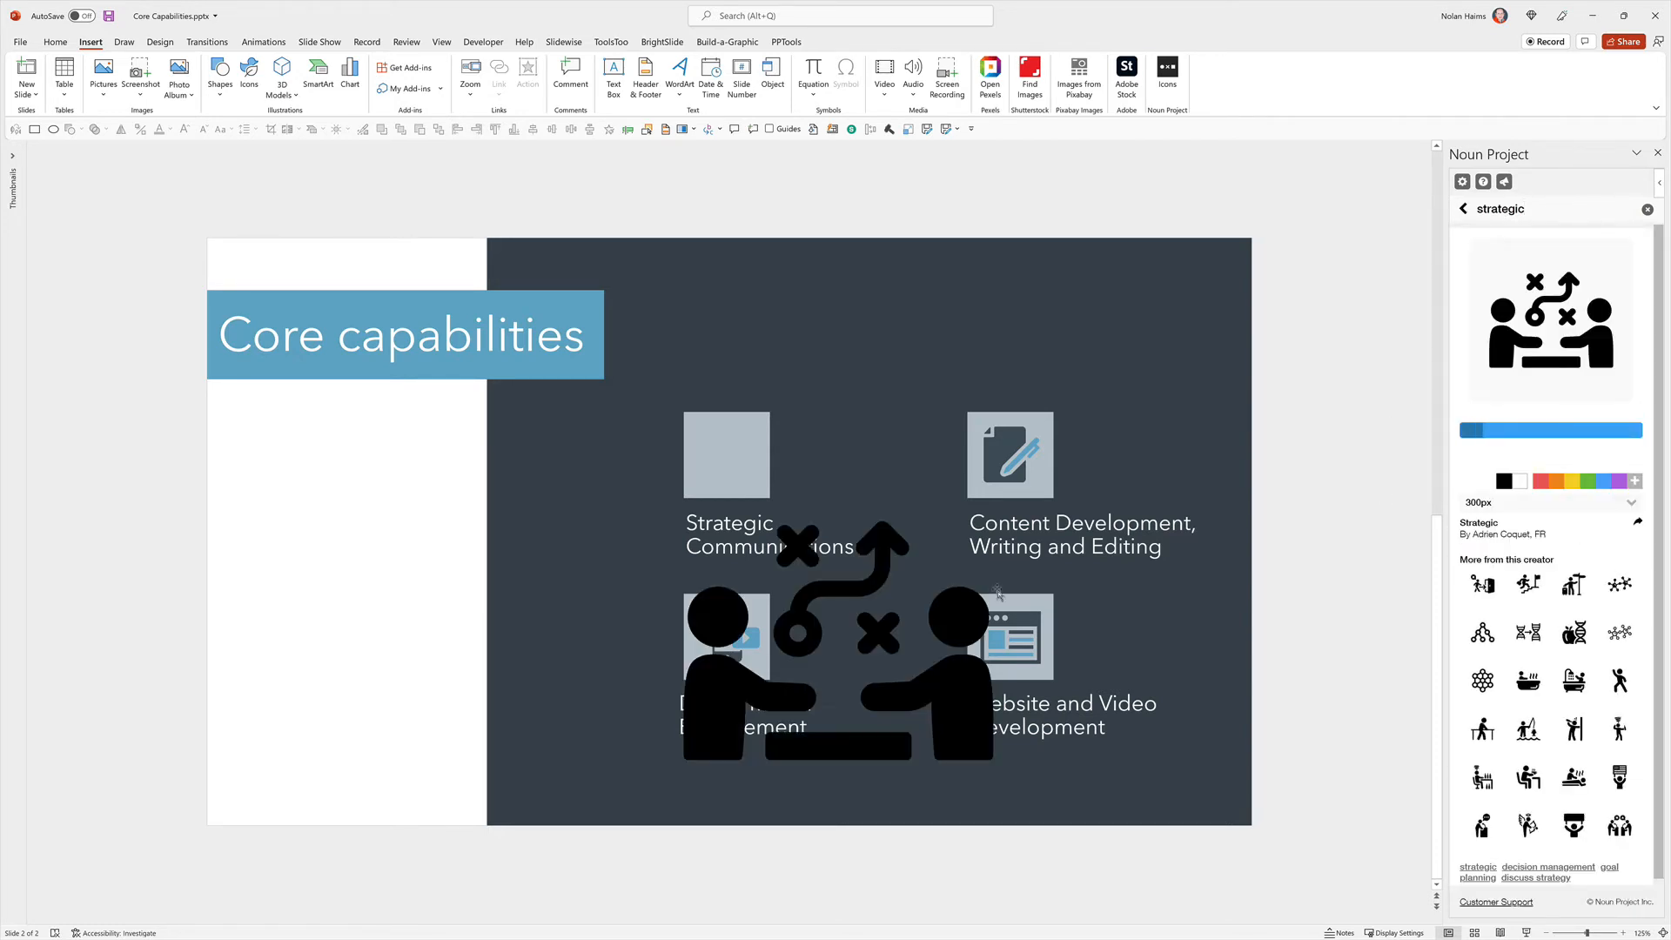
left_click(838, 639)
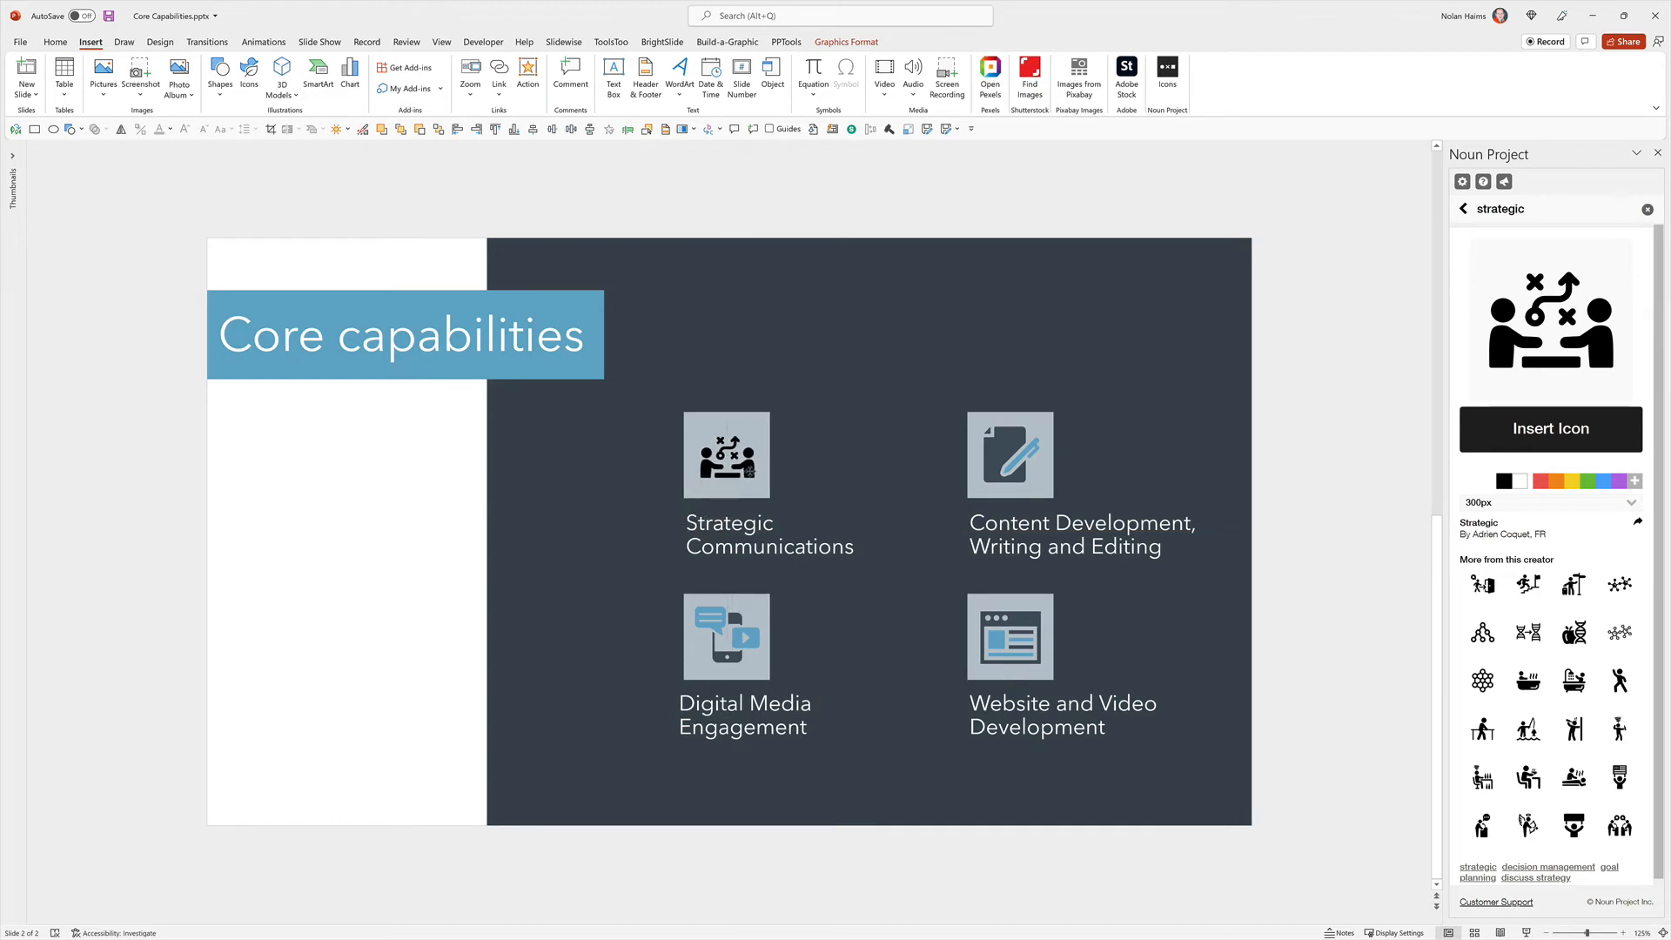
left_click(726, 454)
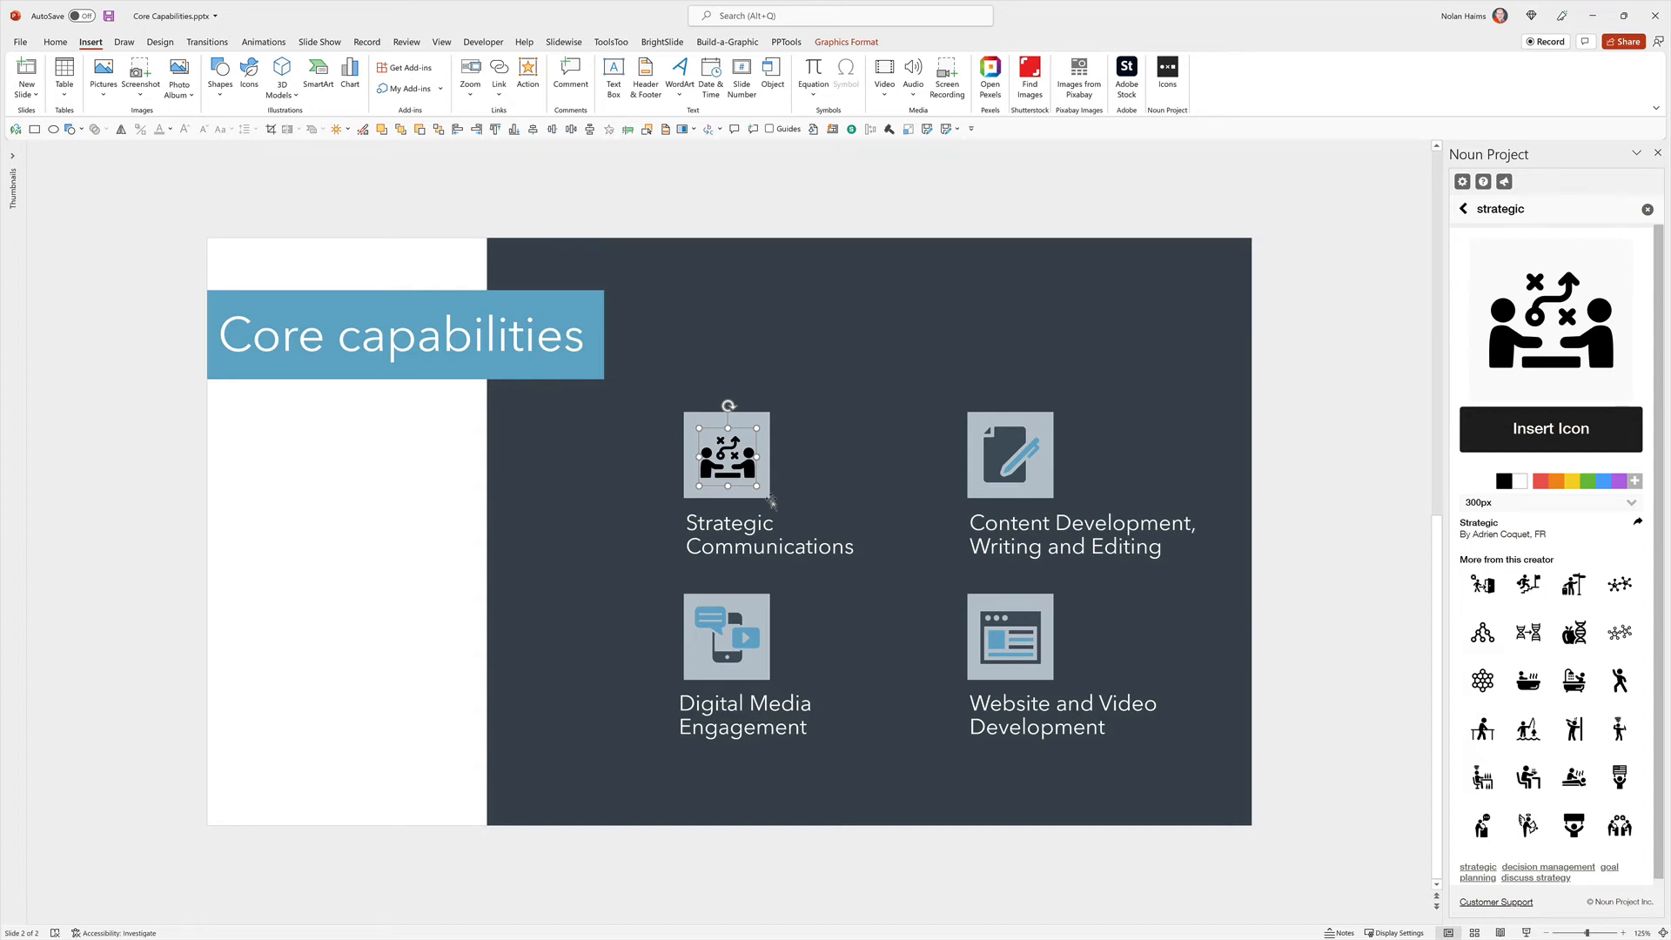
Recolour the strategic icon with the dark slate Graphics Fill to match the slide.
left_click(846, 42)
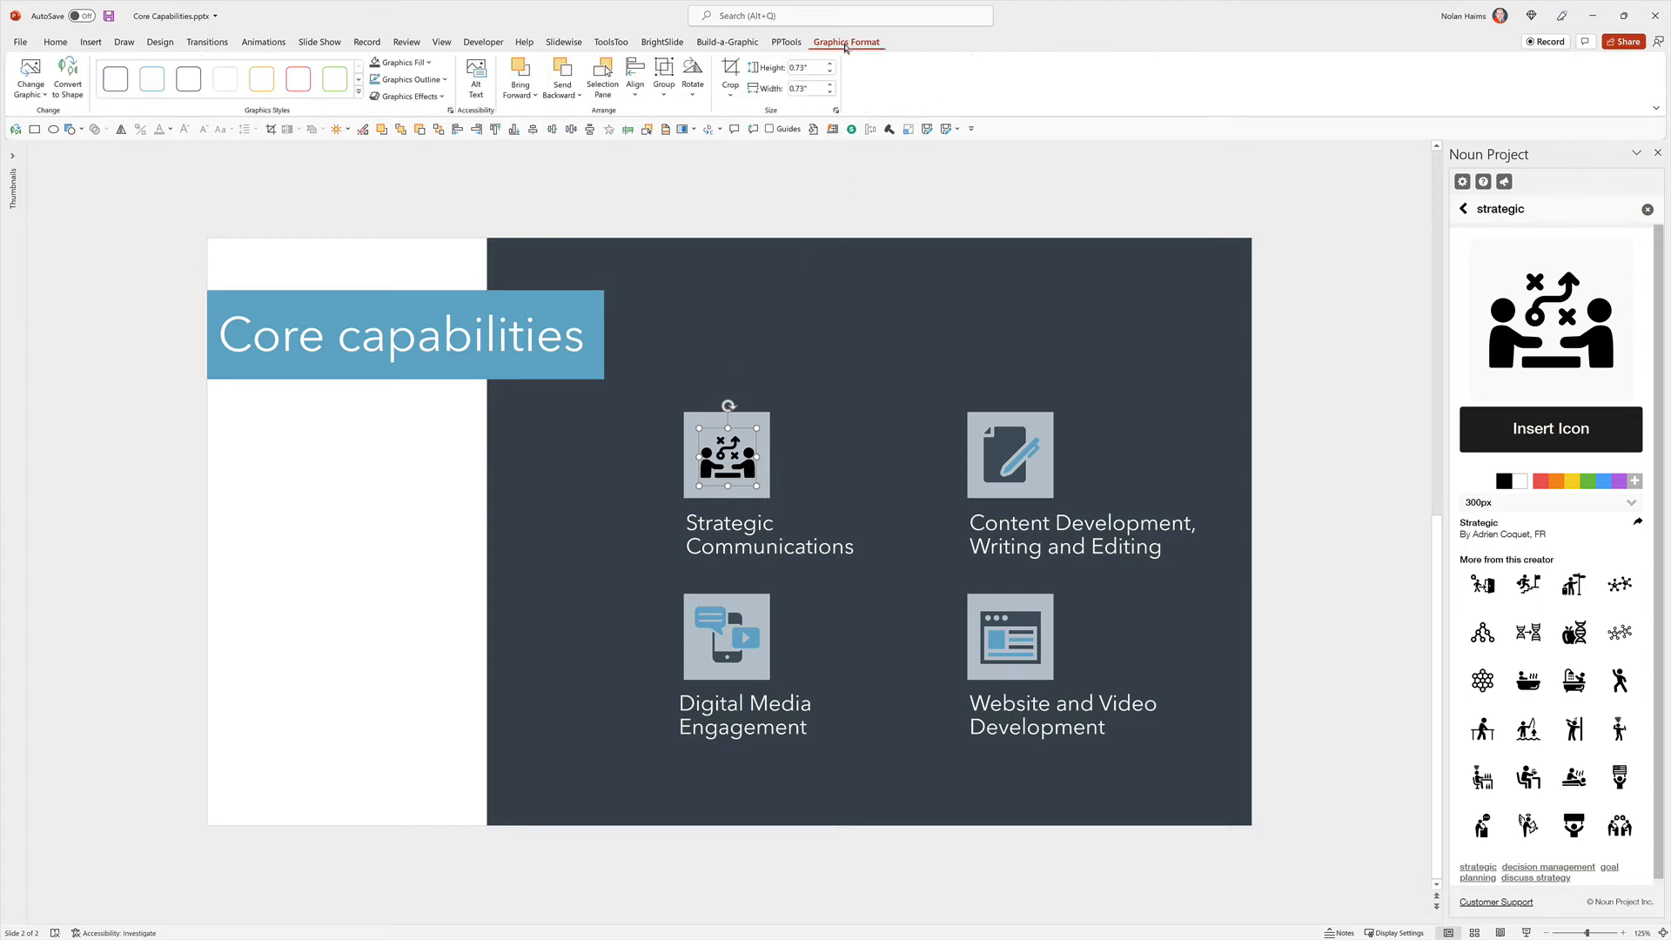
left_click(400, 63)
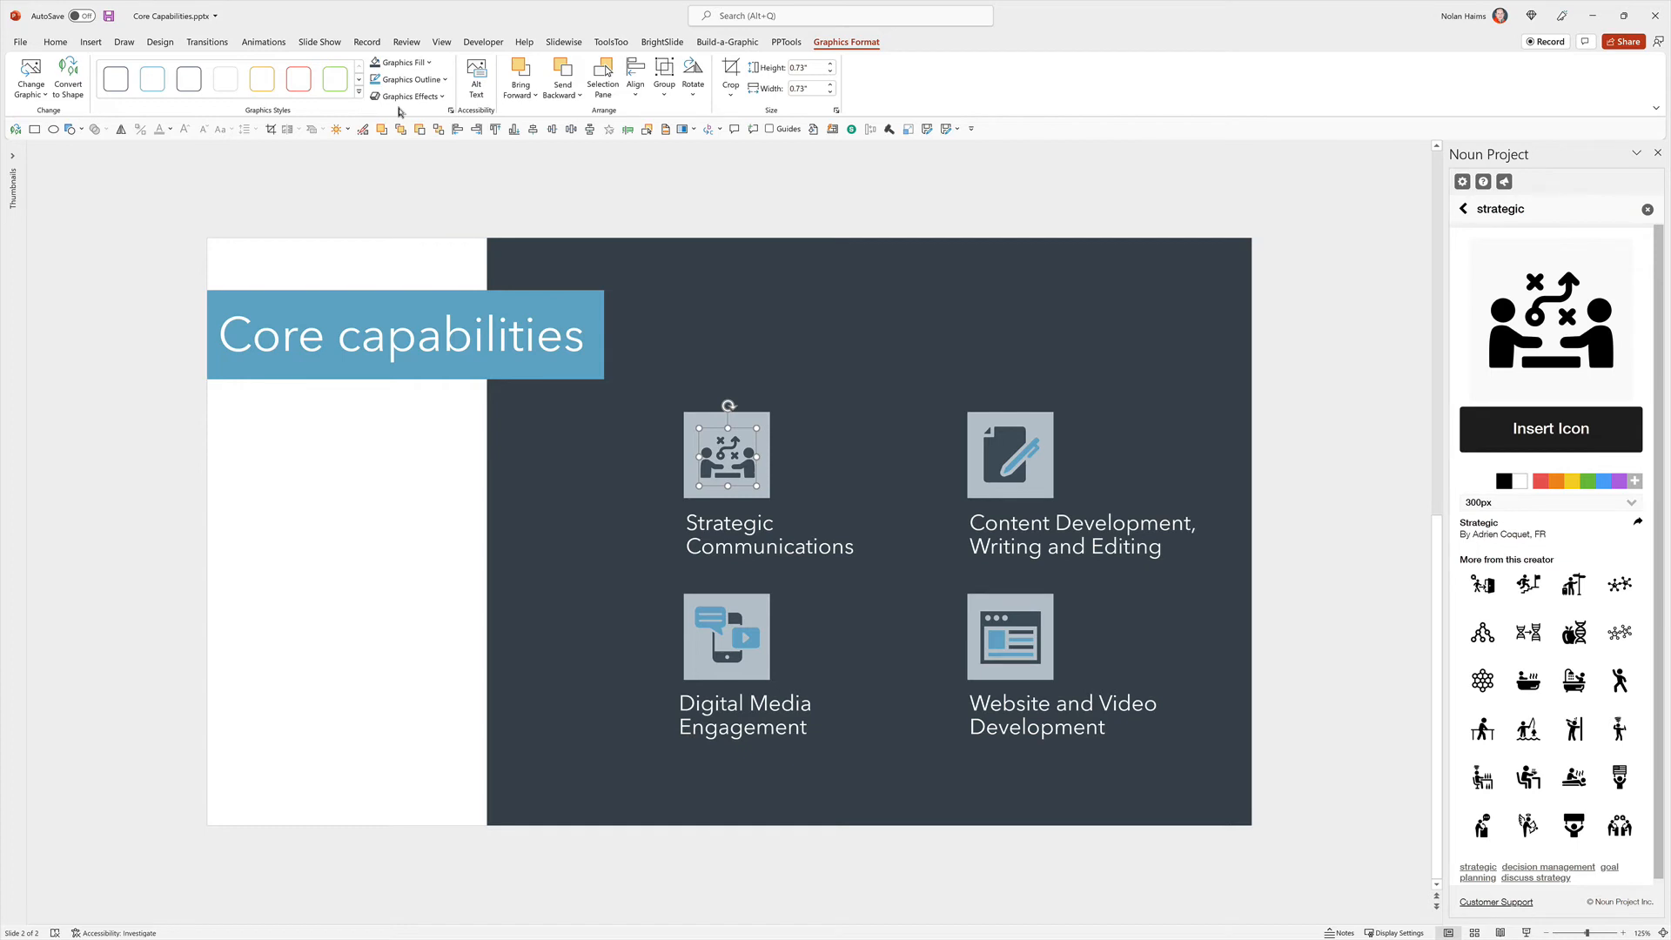
mouse_move(630, 449)
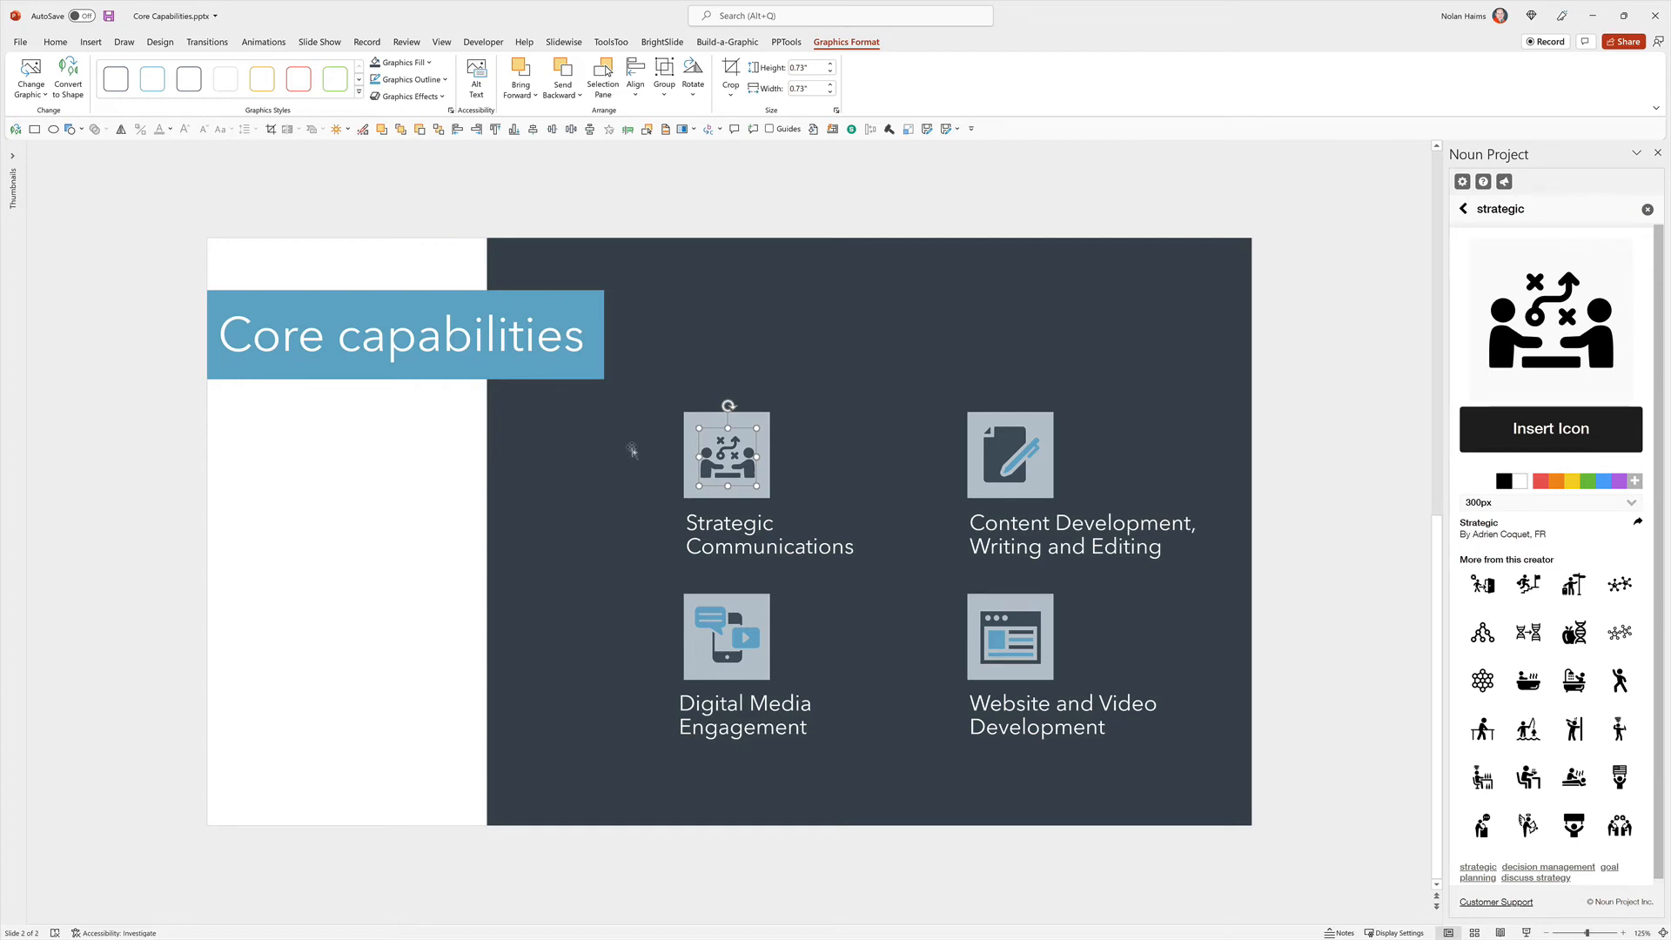
mouse_move(682, 407)
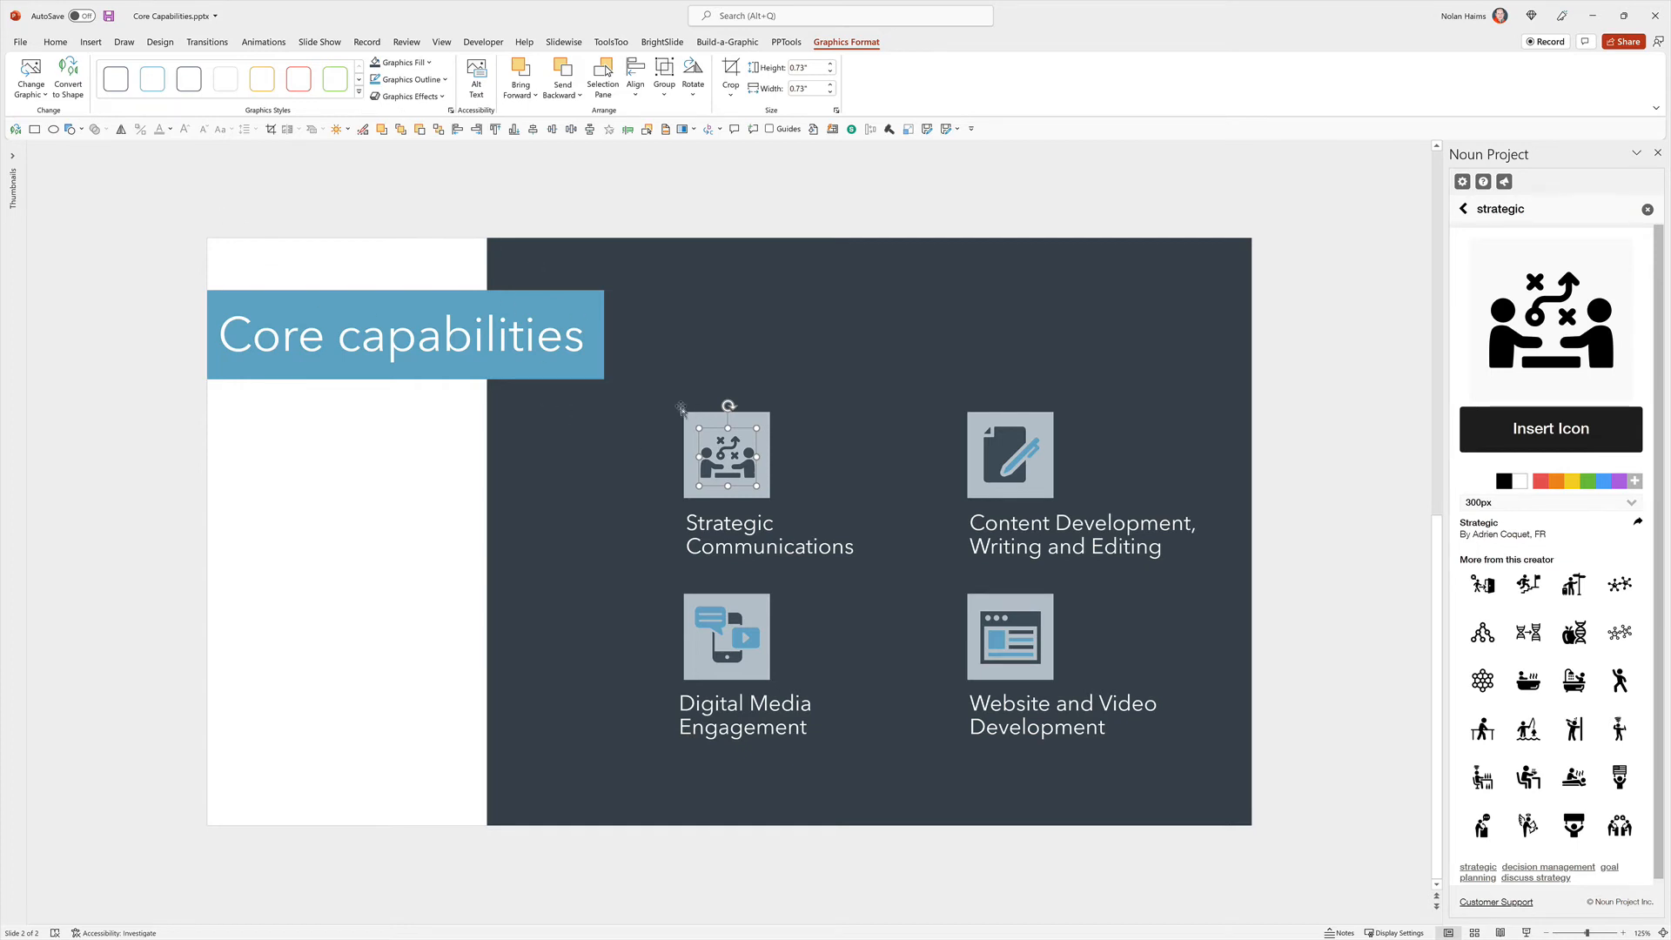
mouse_move(68, 79)
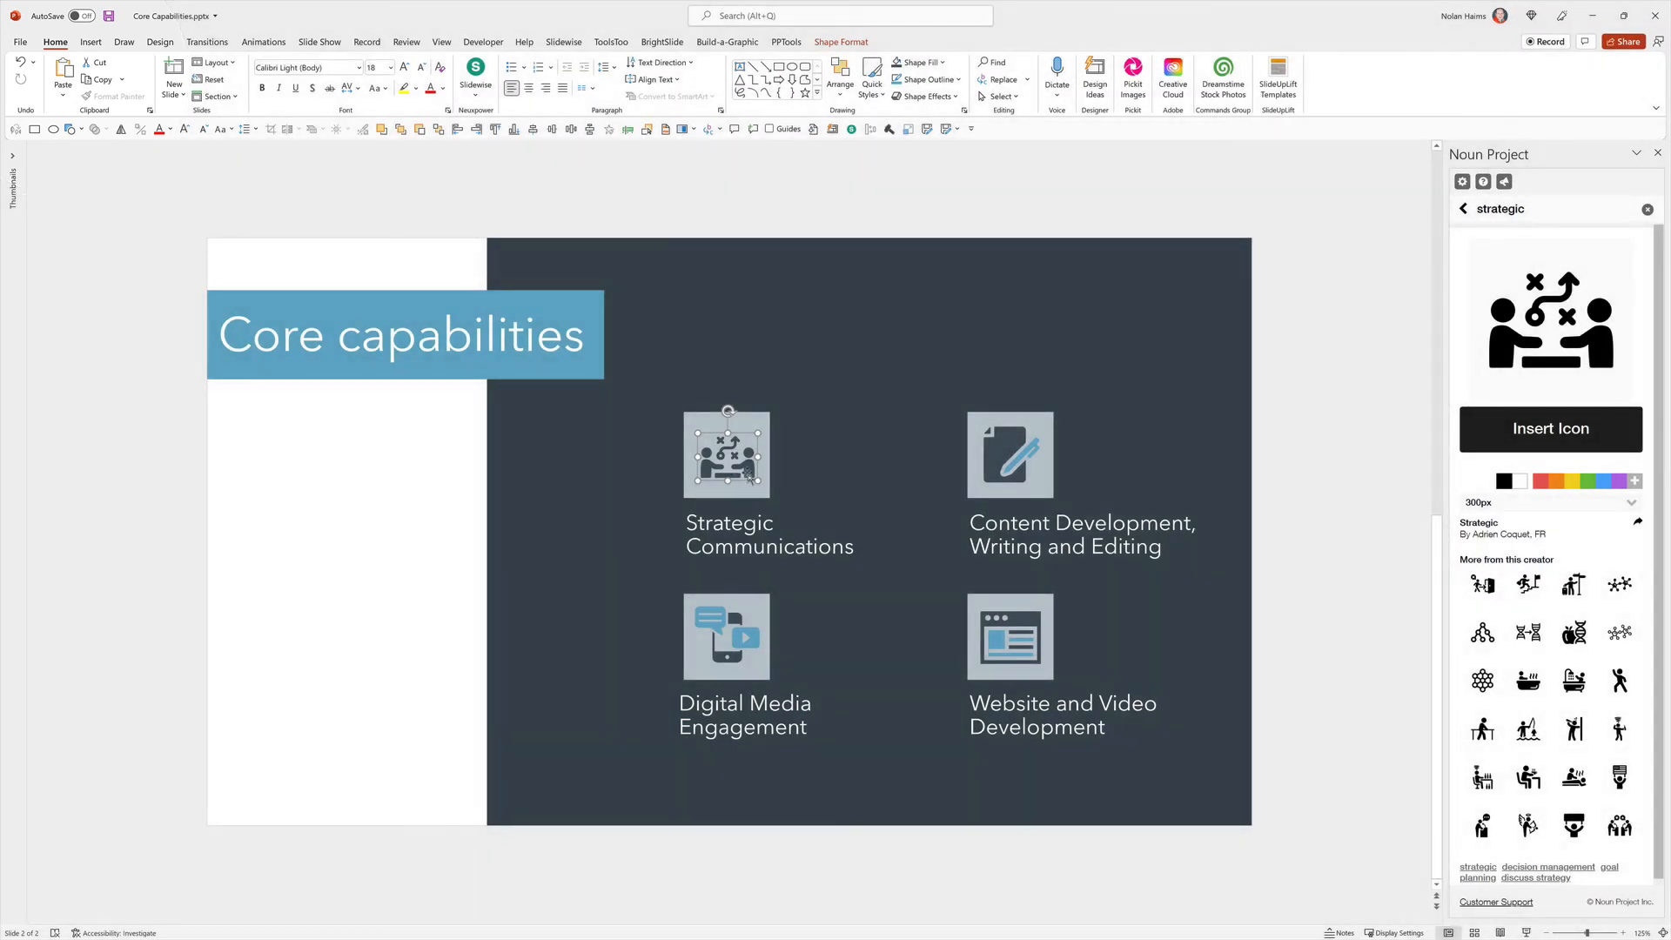
Ungroup the converted strategic icon into its separate shapes.
right_click(726, 452)
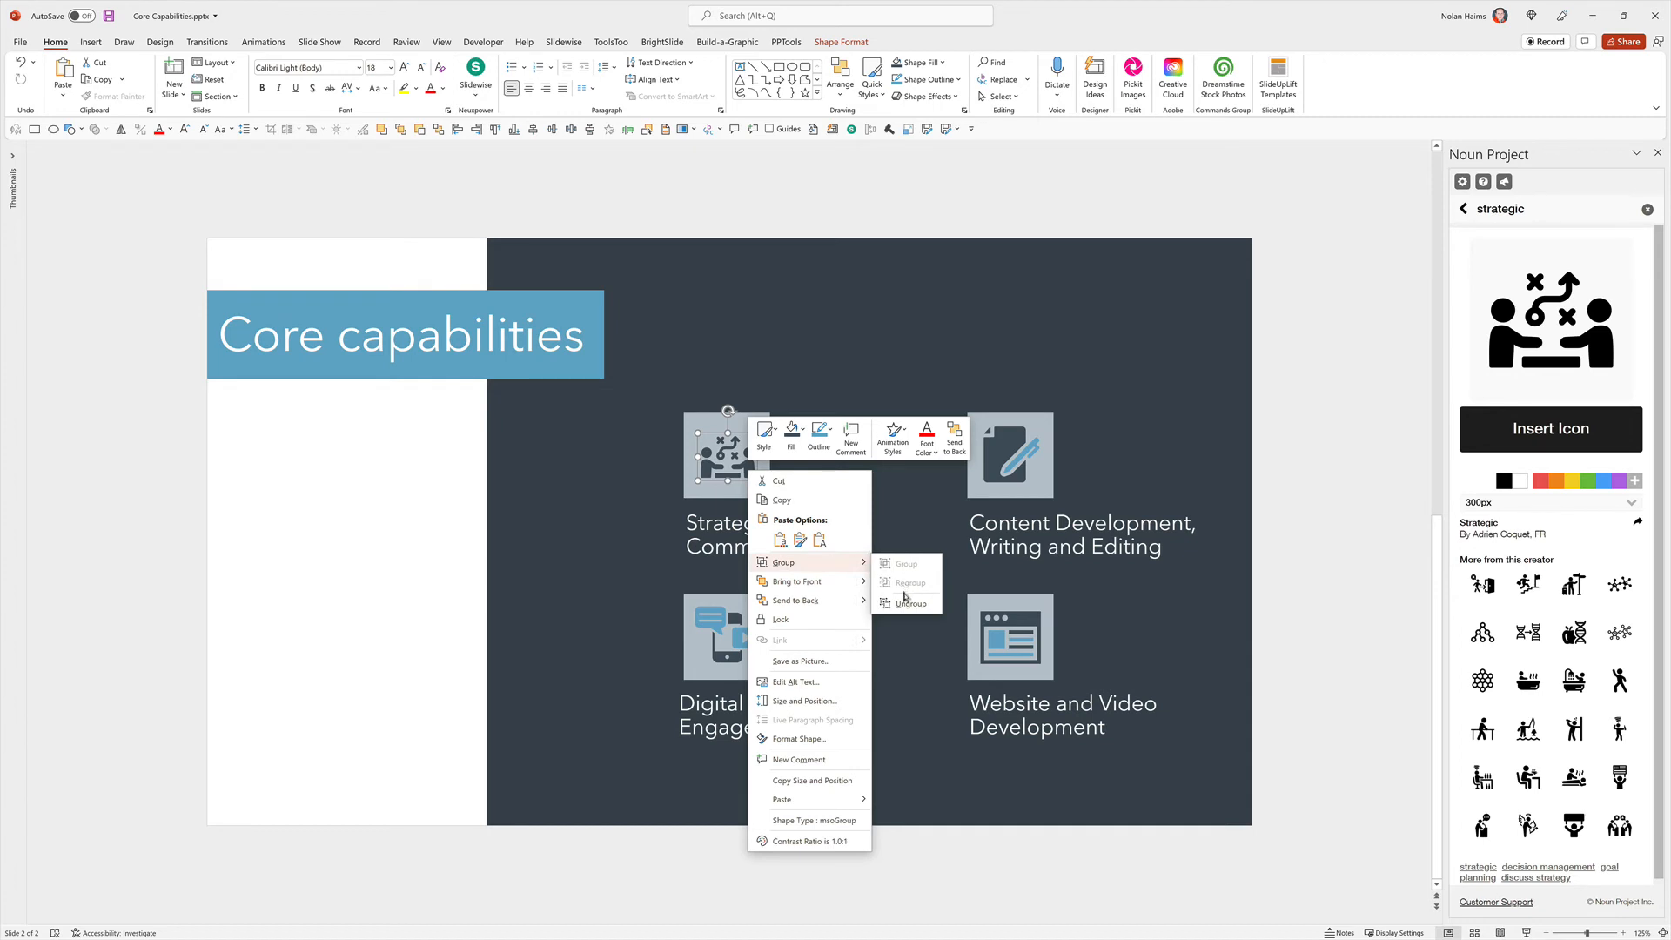
left_click(909, 602)
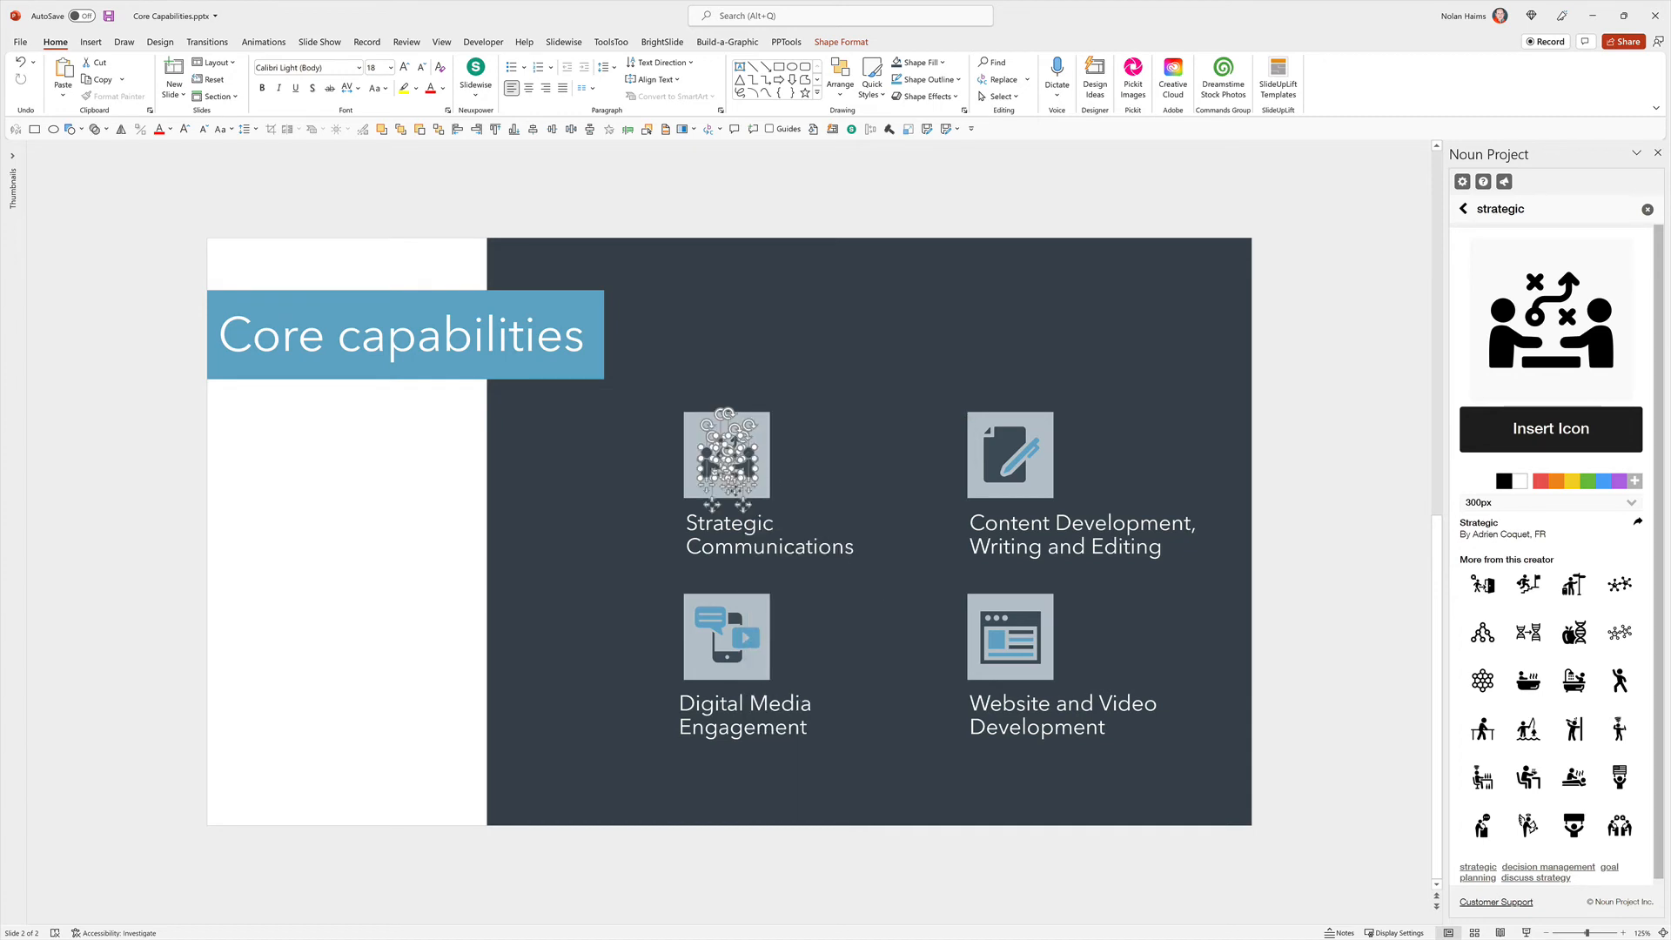
left_click(1549, 430)
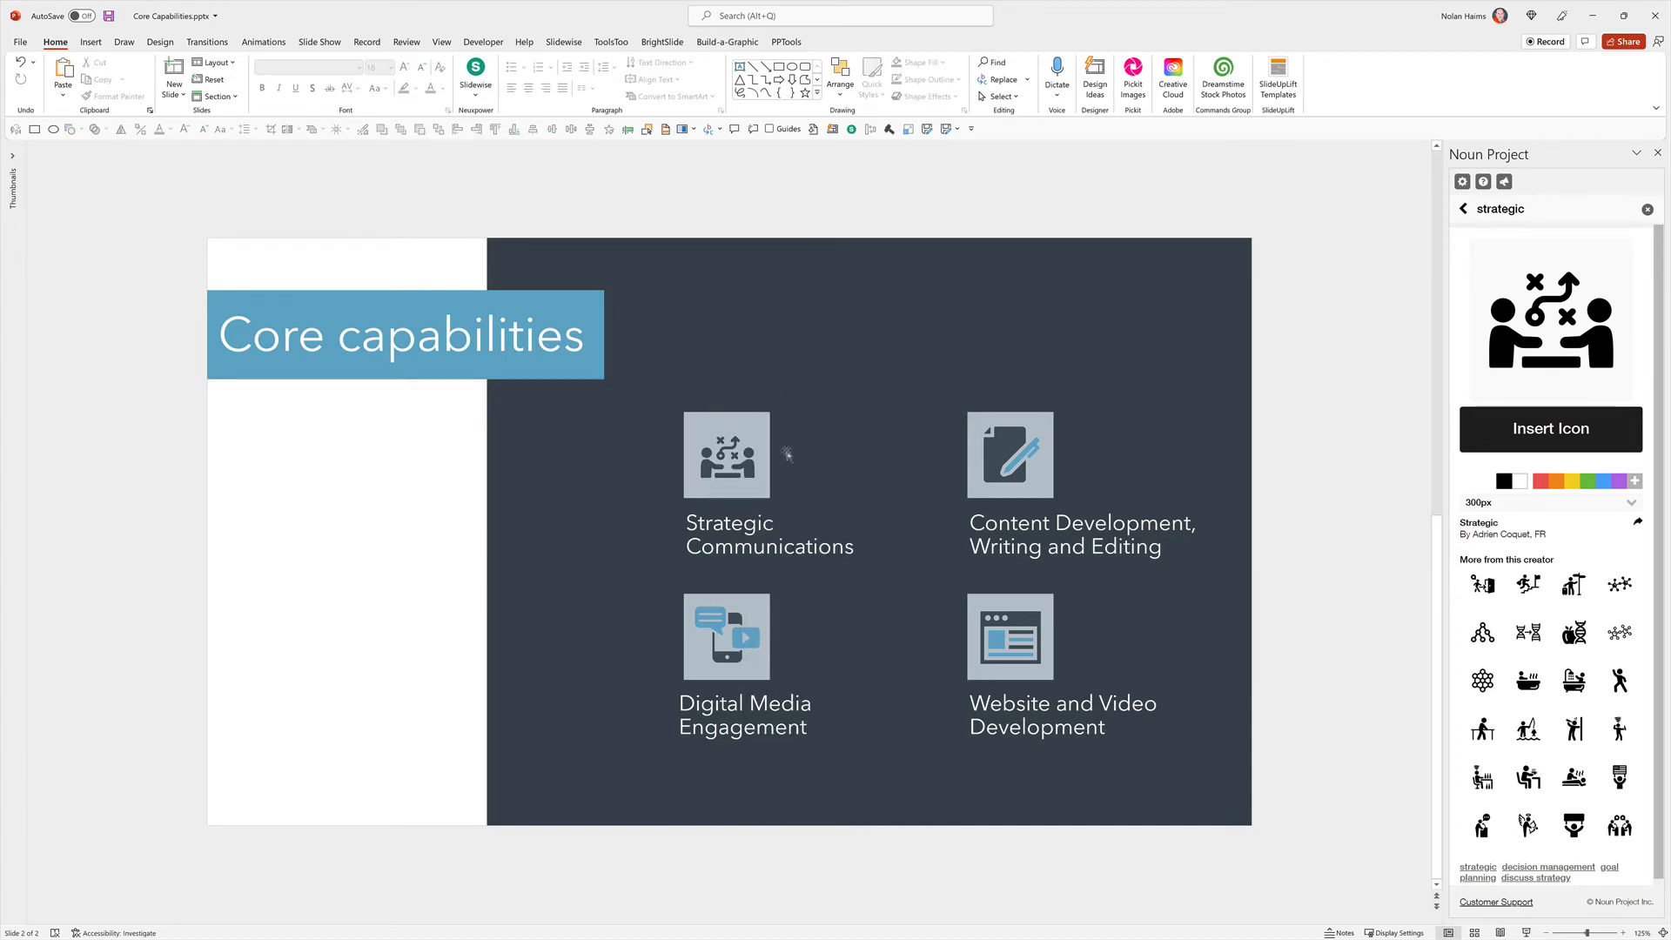
Check individual pieces of the ungrouped icon, then return to the Insert commands.
left_click(726, 454)
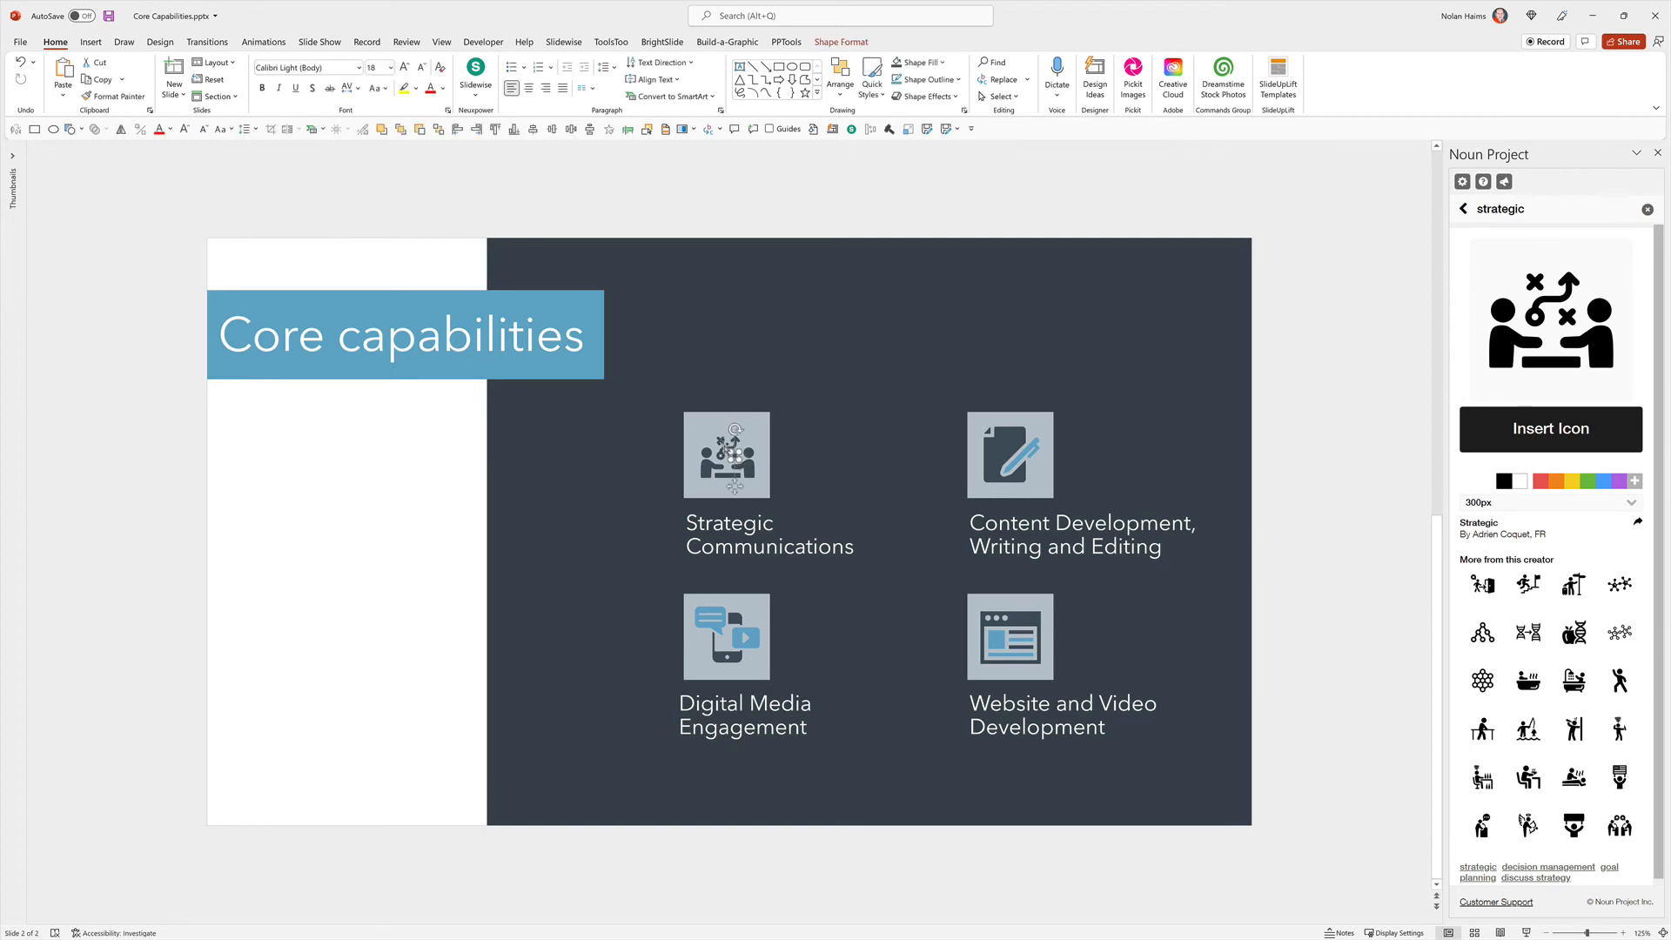
left_click(726, 454)
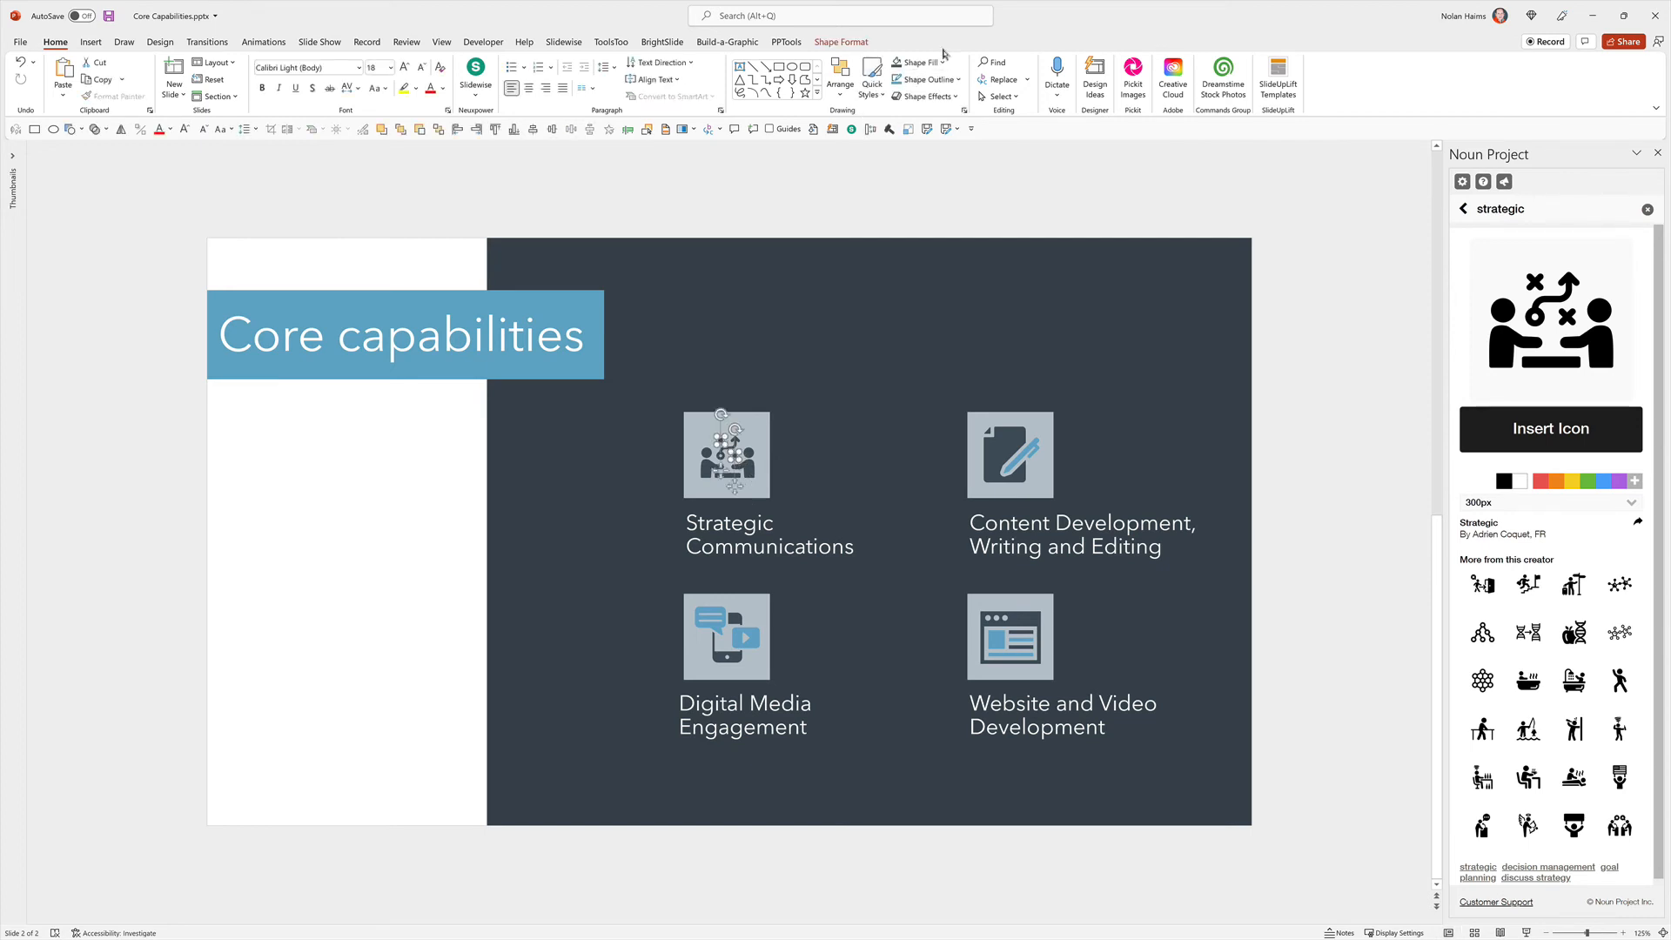
mouse_move(905, 191)
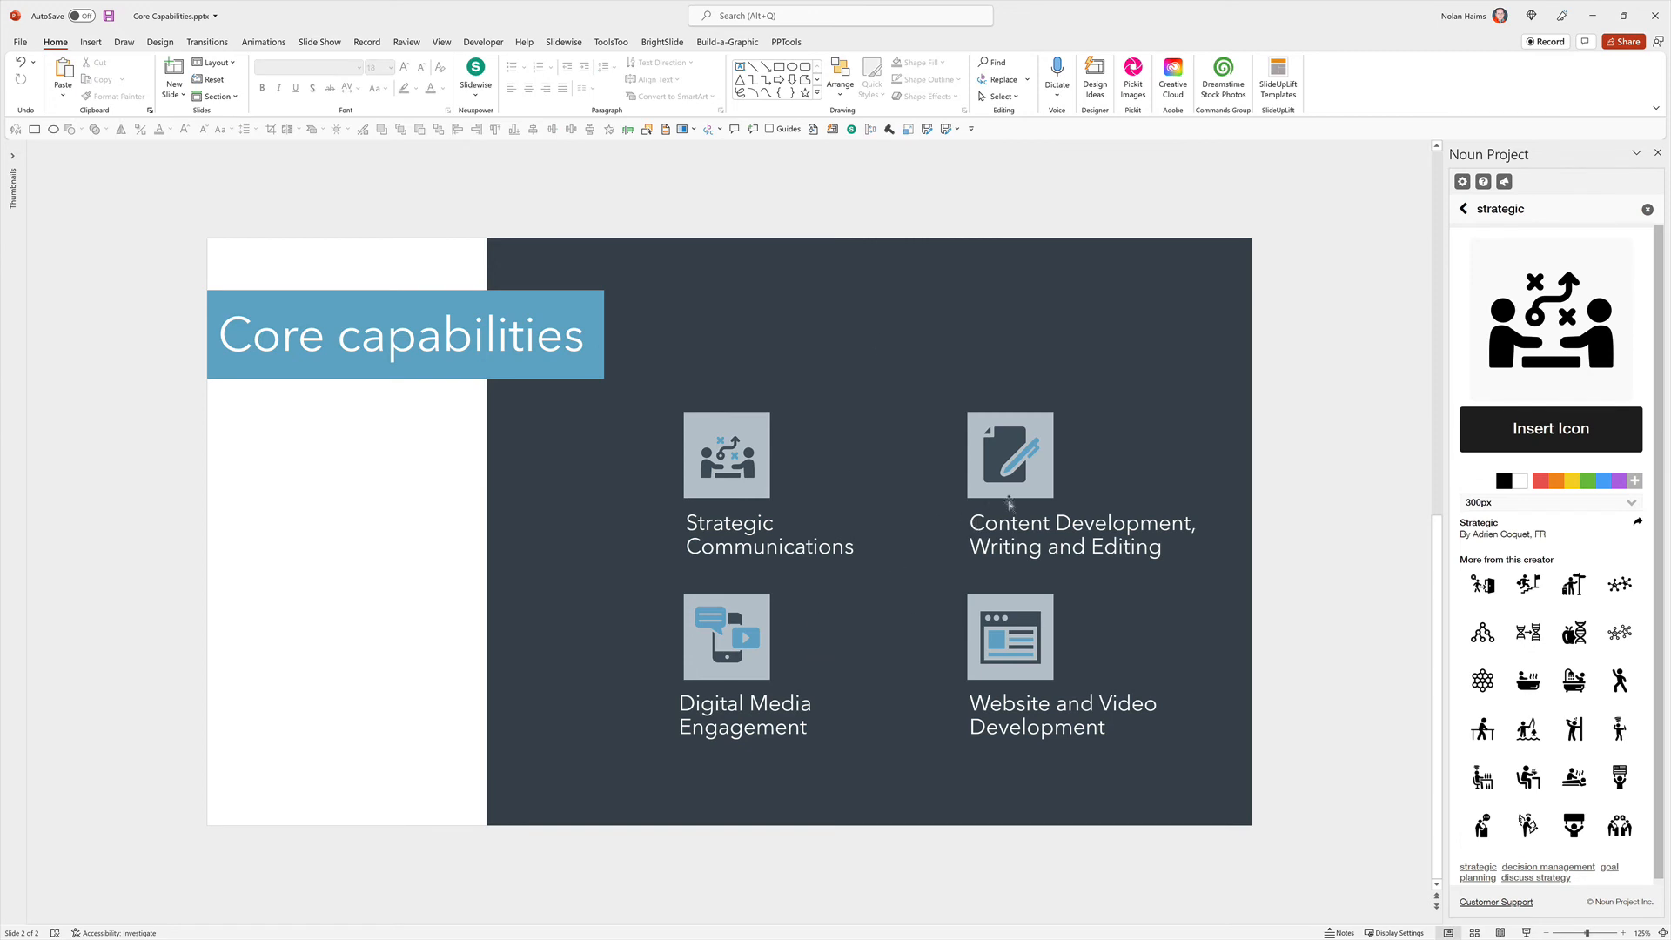
mouse_move(668, 482)
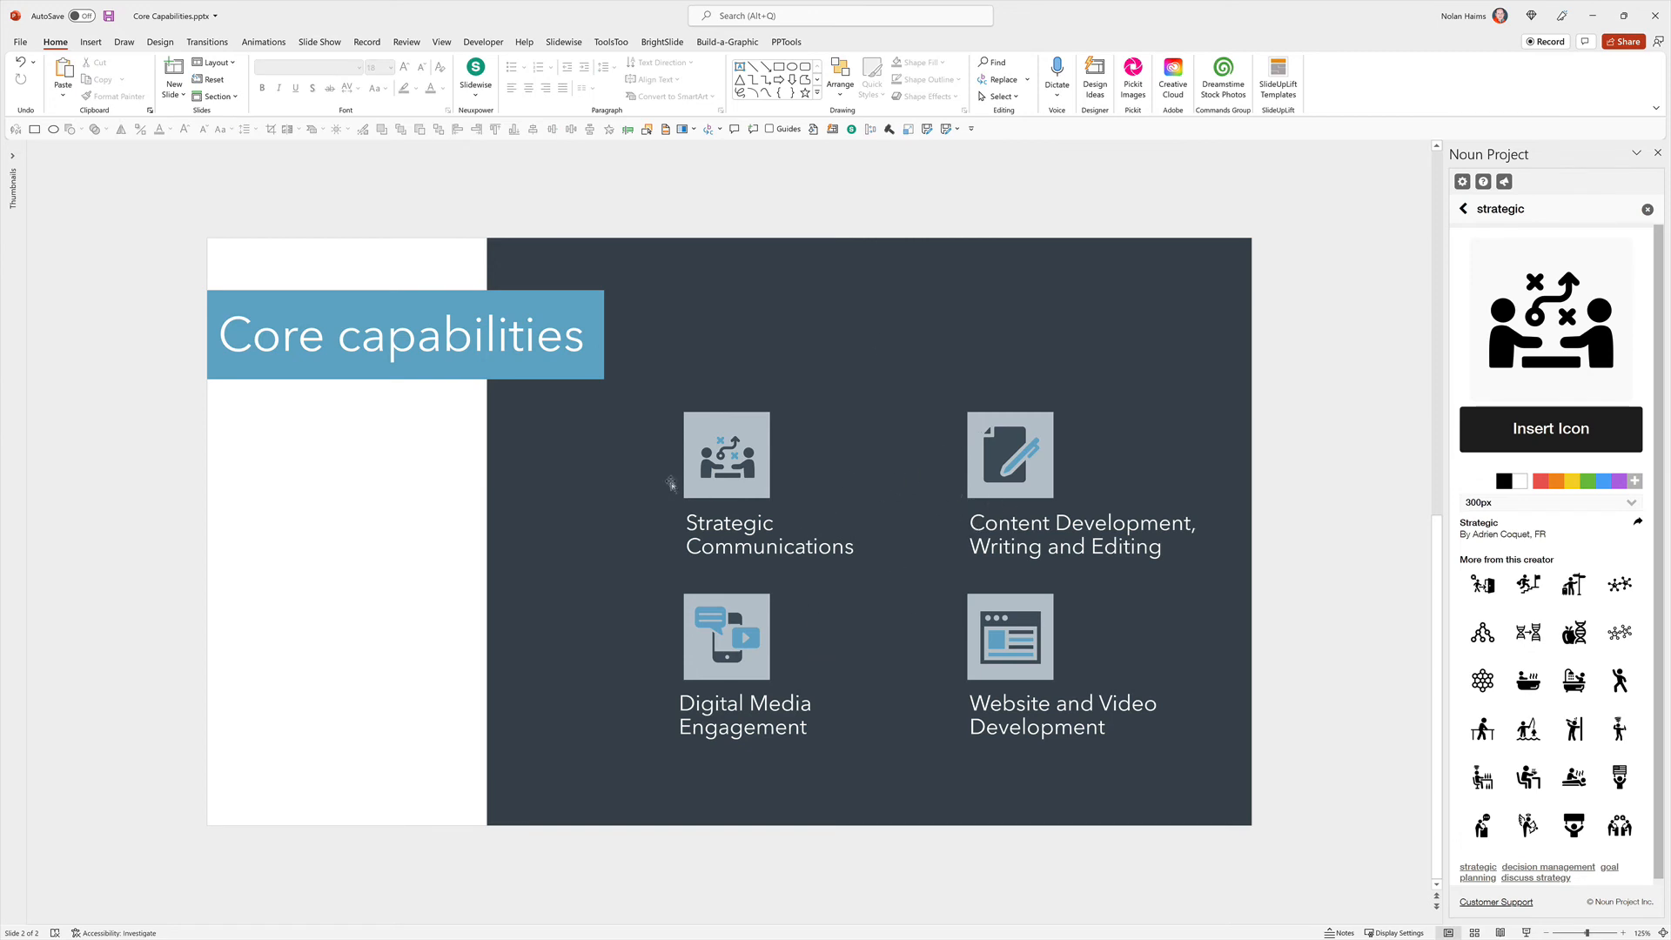
left_click(726, 455)
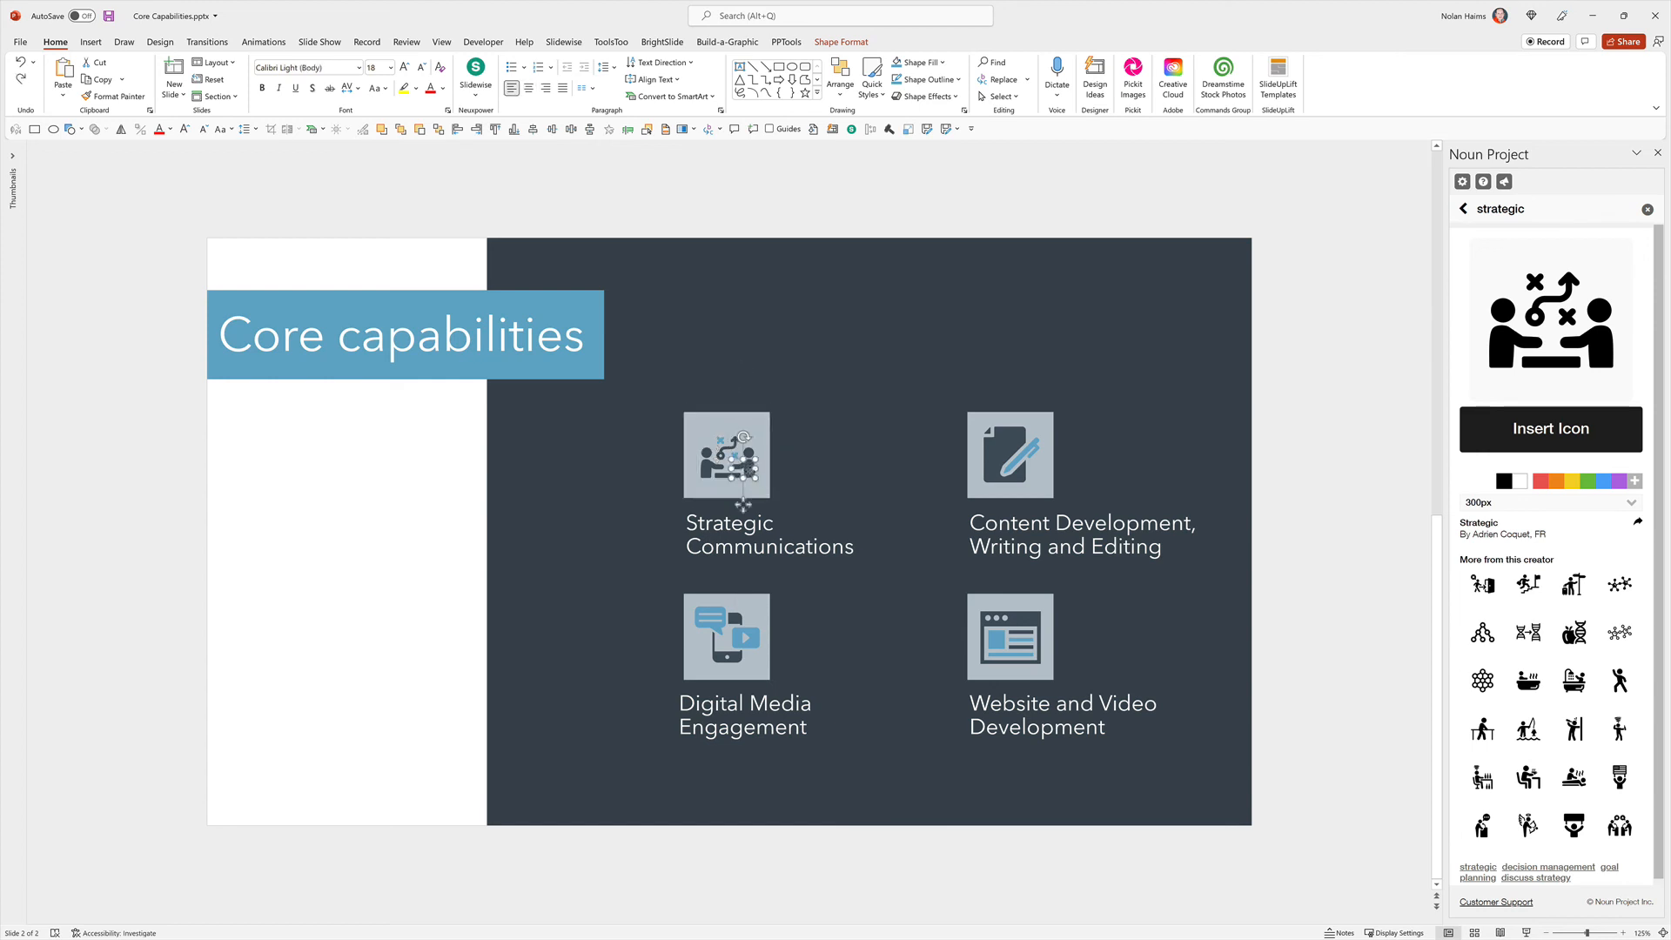
left_click(738, 203)
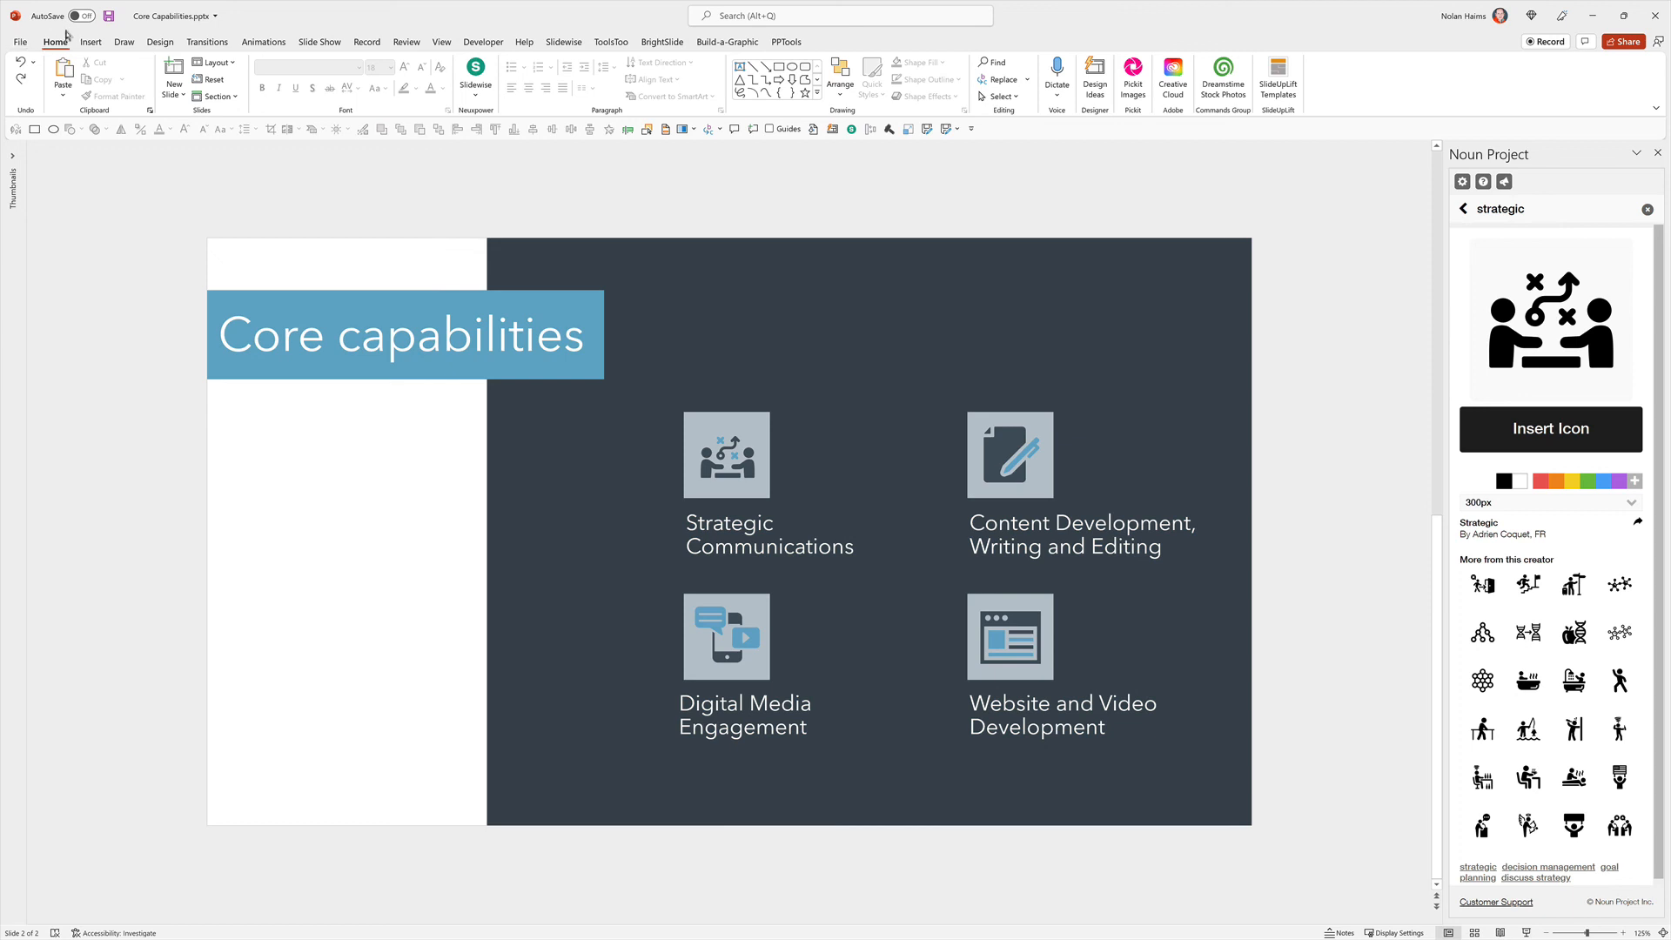
left_click(91, 42)
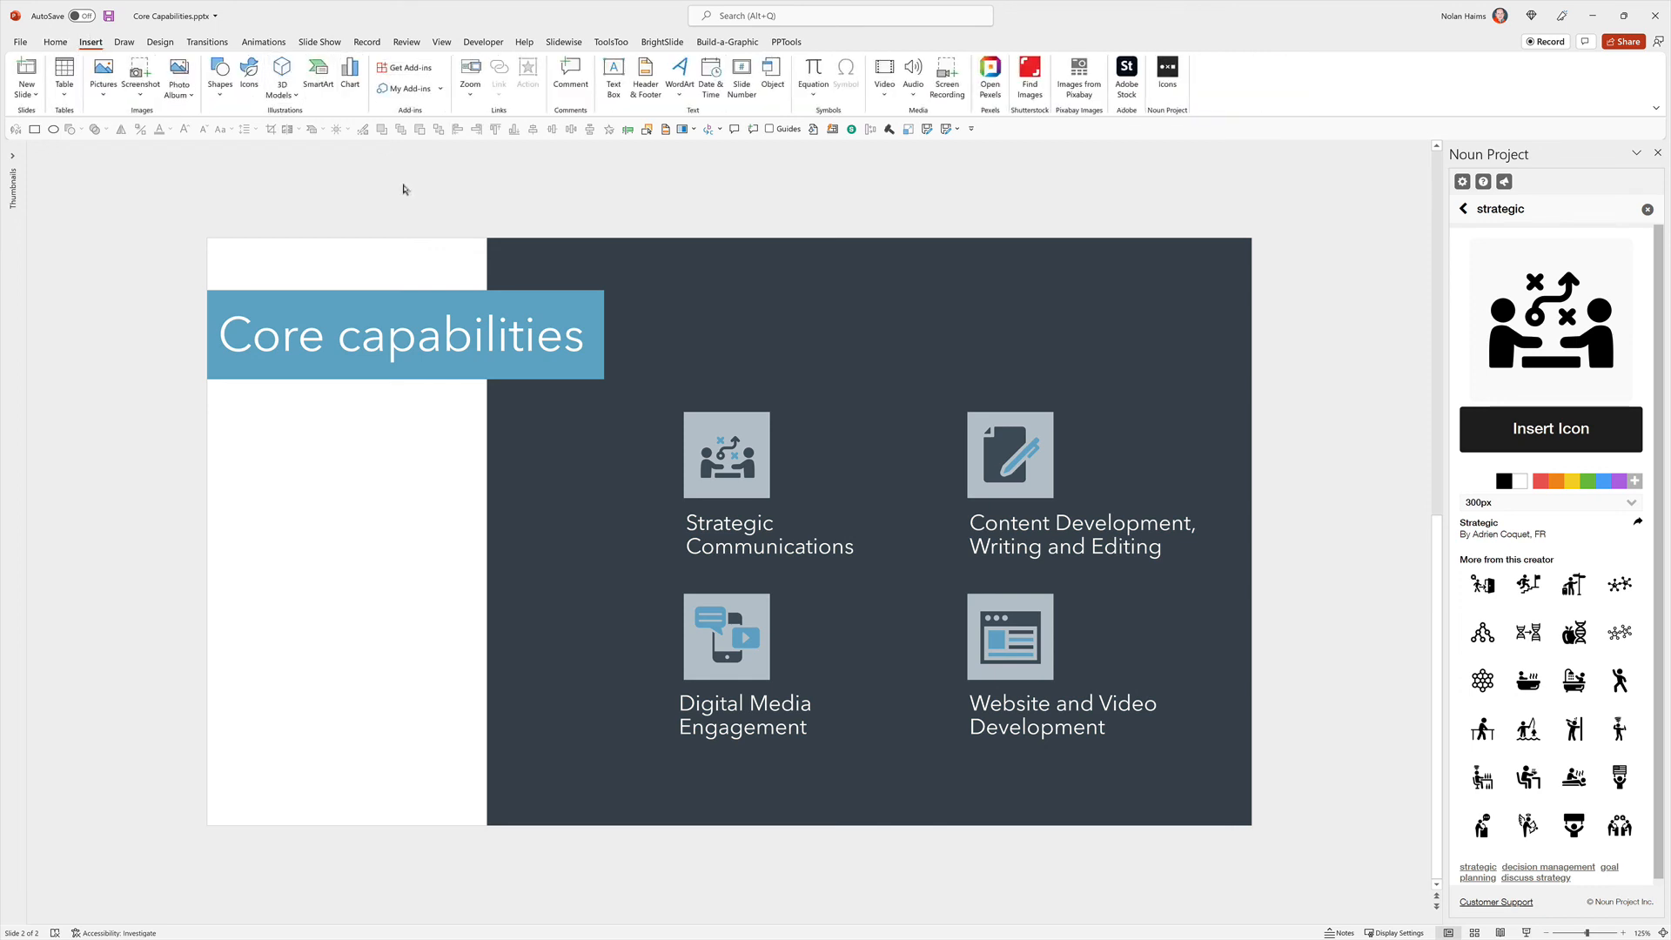